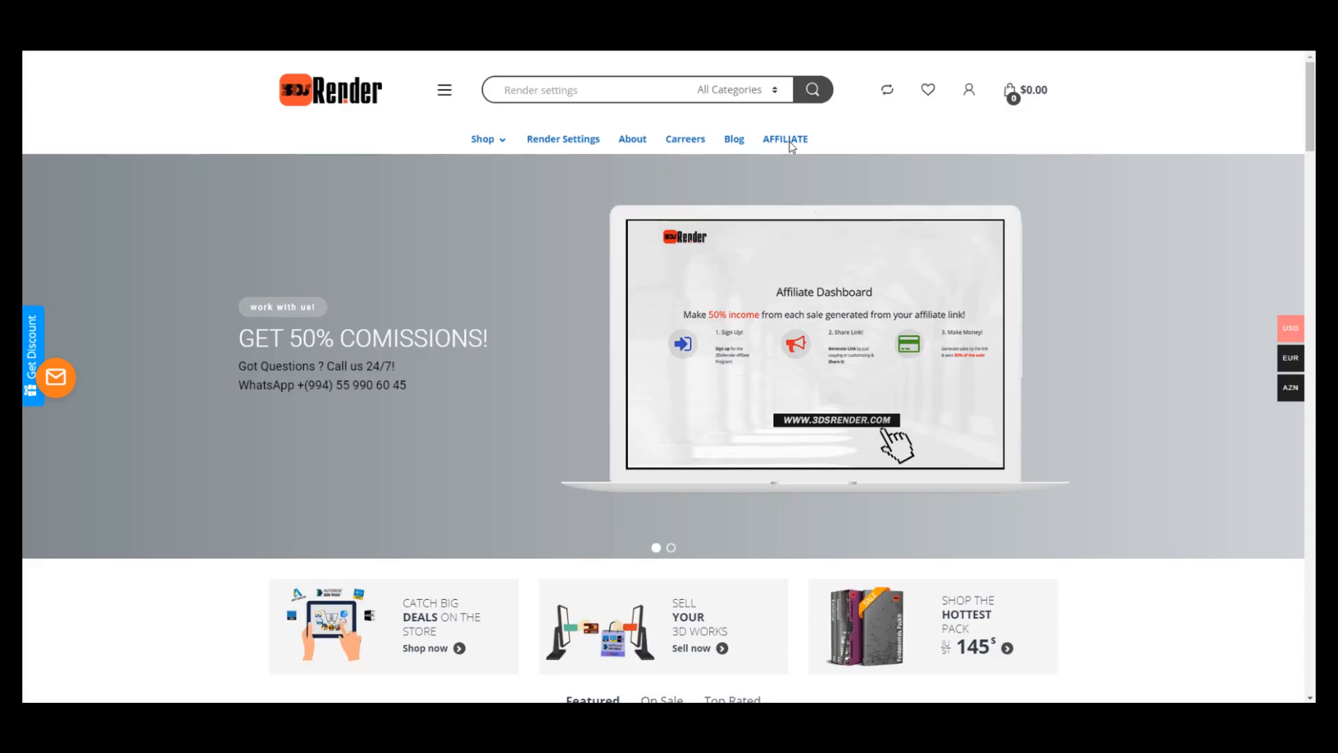
# Step: Go to the Affiliate Dashboard from the AFFILIATE entry in the top navigation
pyautogui.click(785, 138)
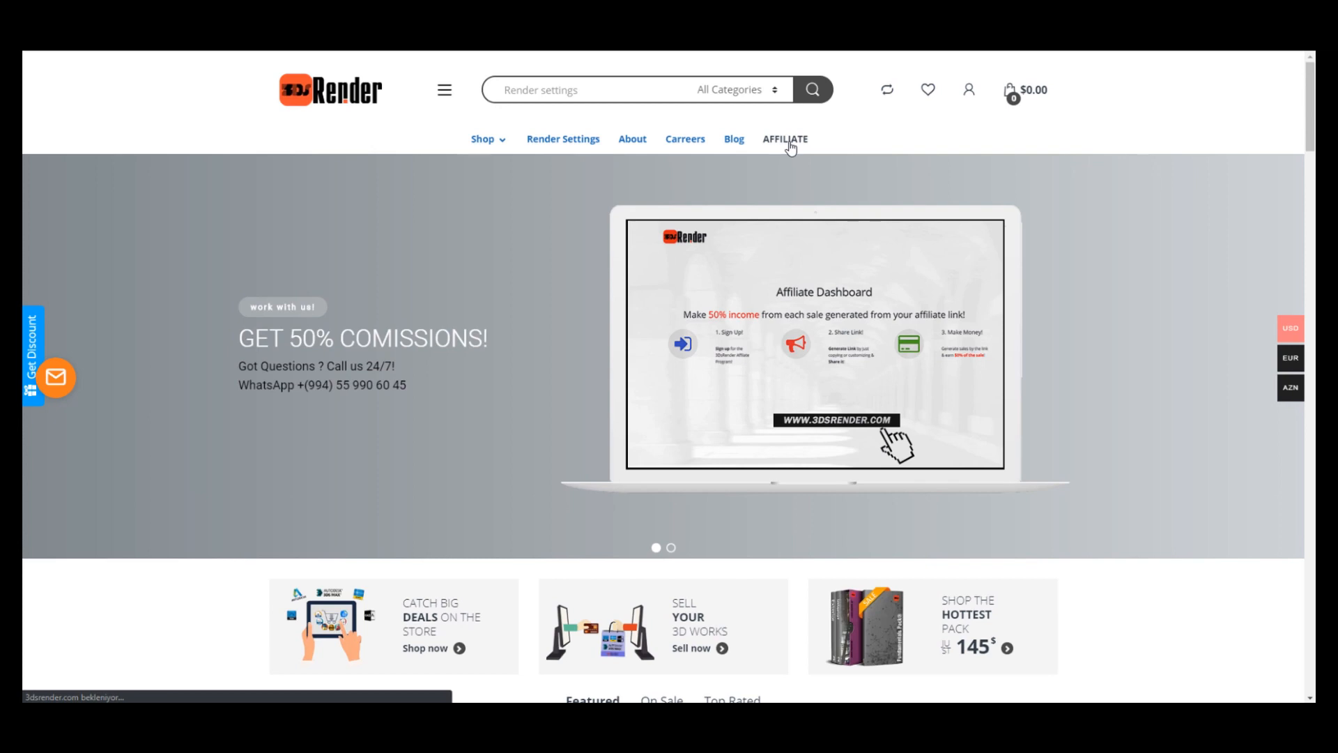
pyautogui.click(784, 138)
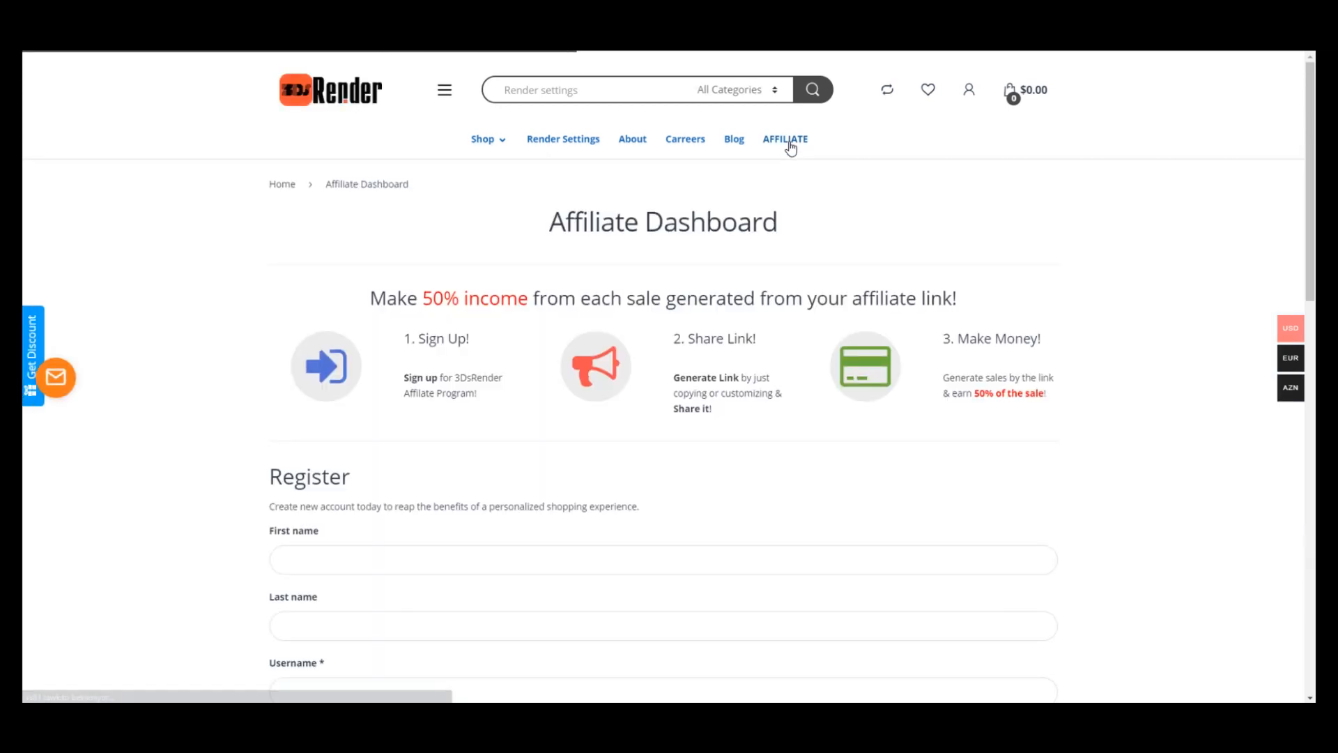
pyautogui.moveTo(792, 181)
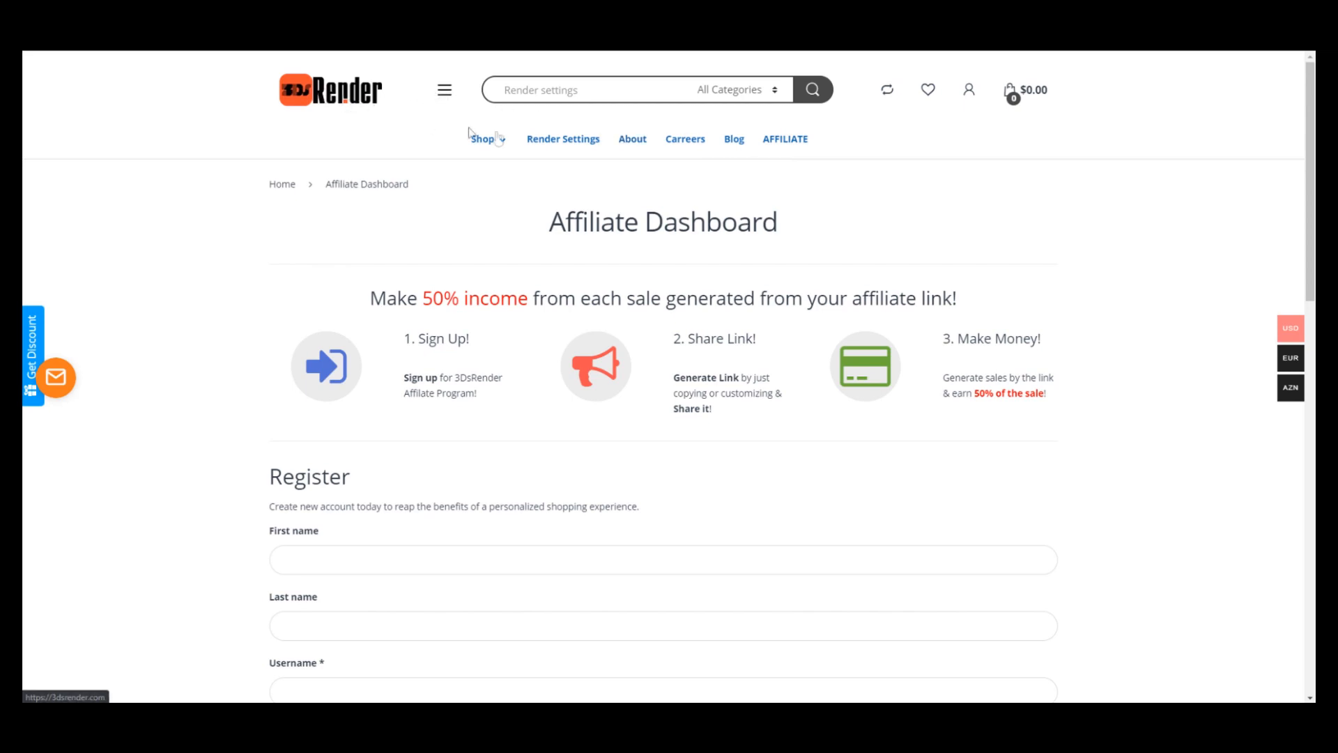
pyautogui.moveTo(822, 145)
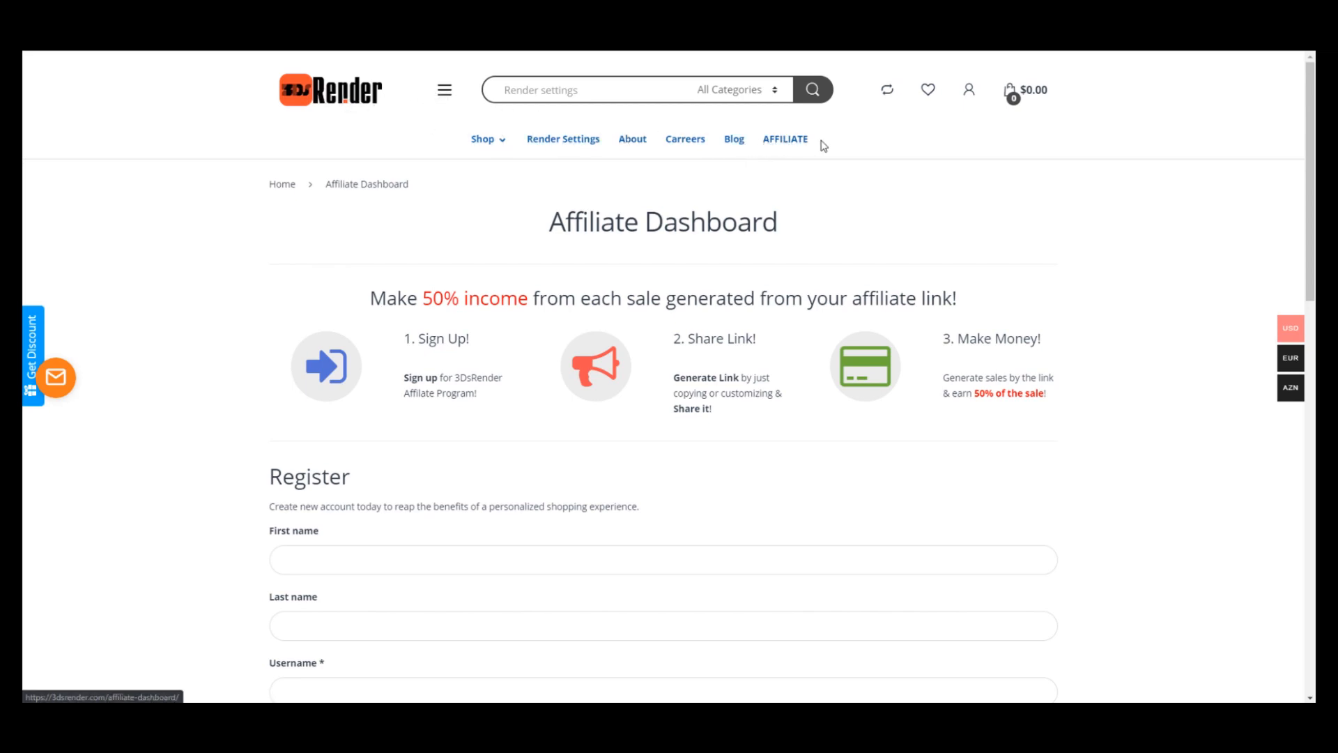
pyautogui.scroll(-3)
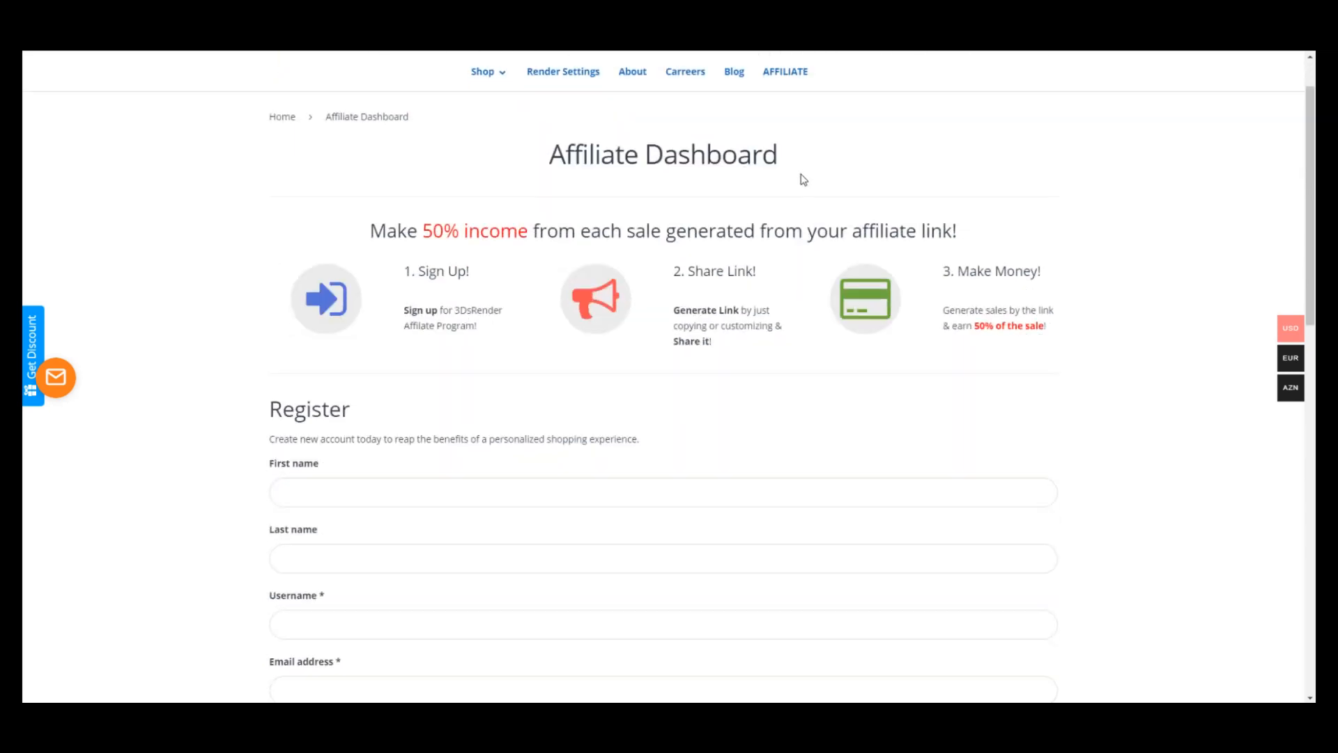
pyautogui.scroll(-3)
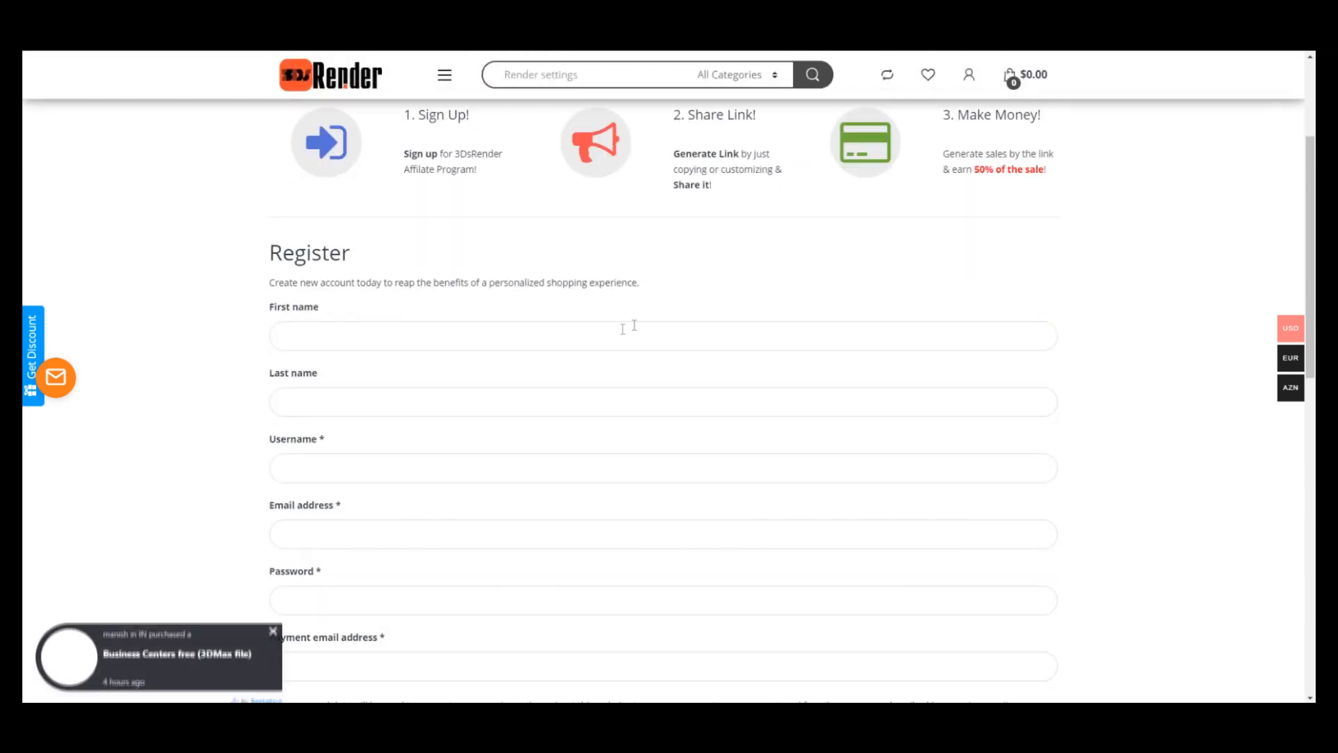
pyautogui.scroll(-3)
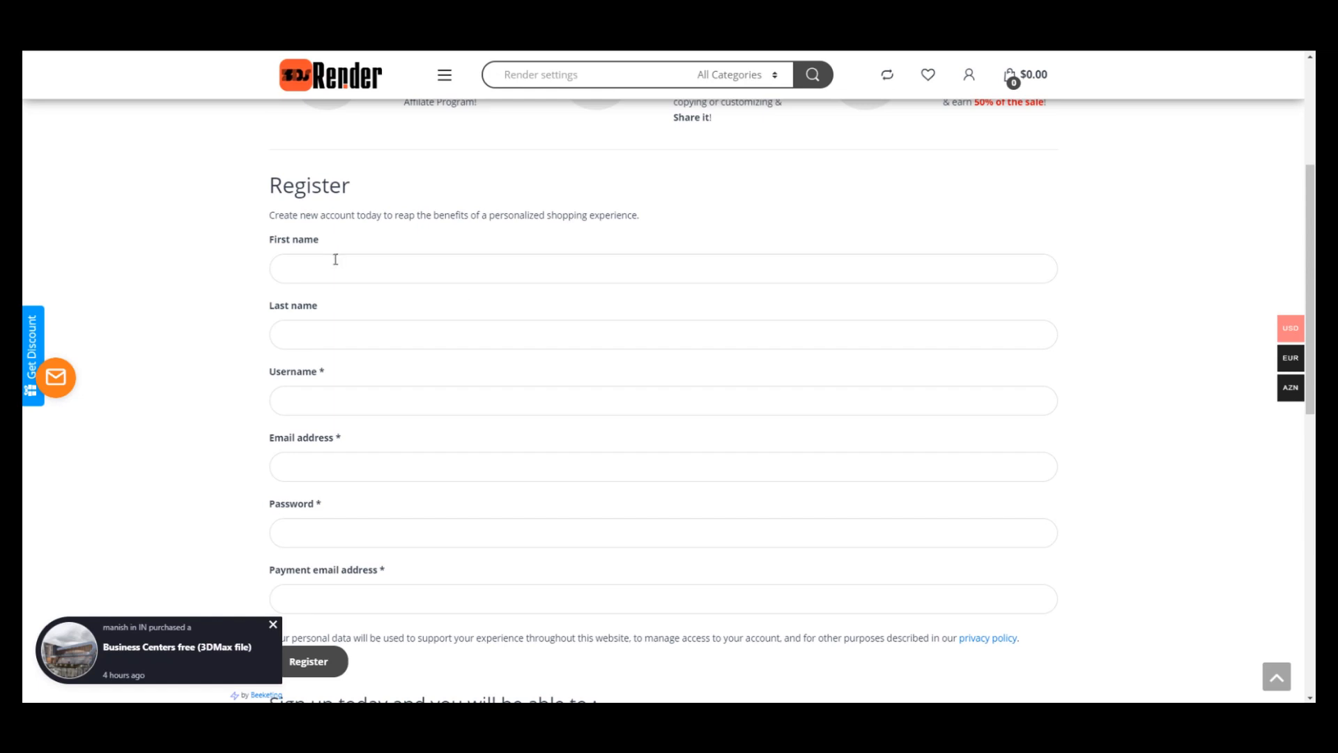
pyautogui.scroll(-3)
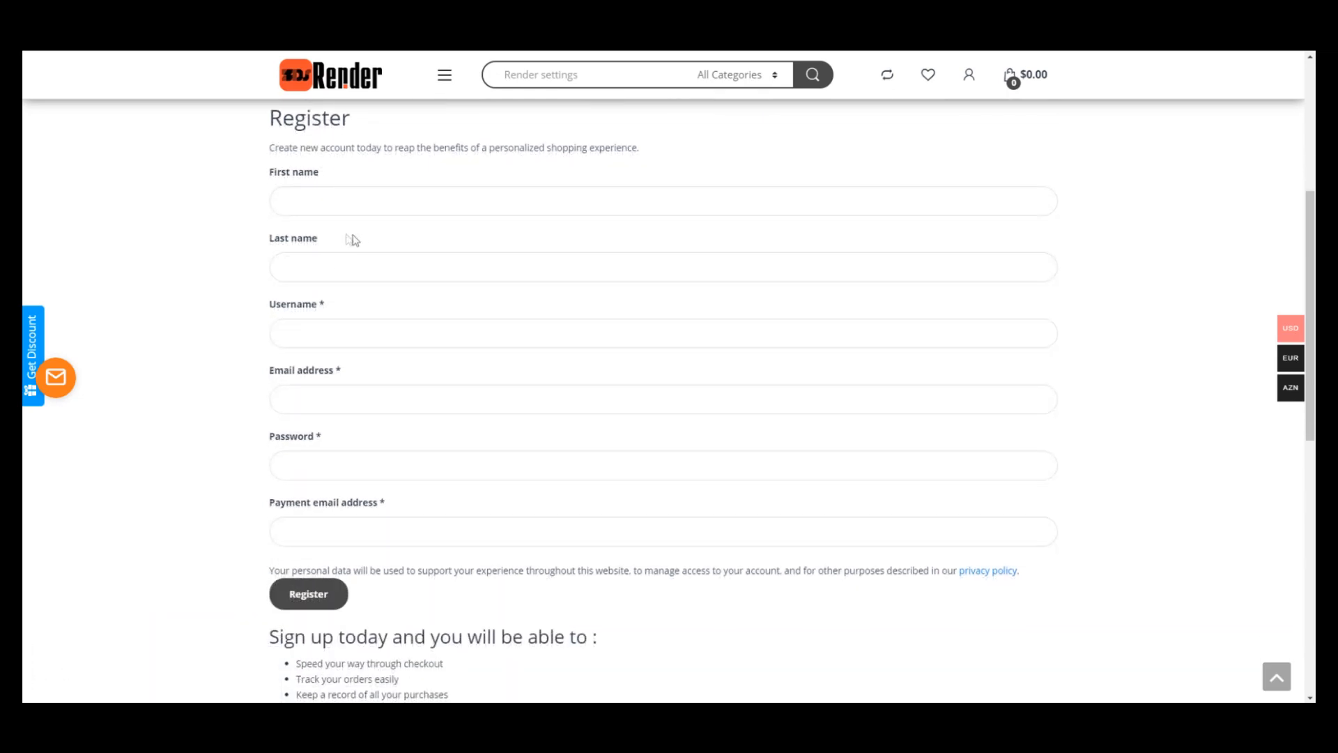
pyautogui.scroll(-3)
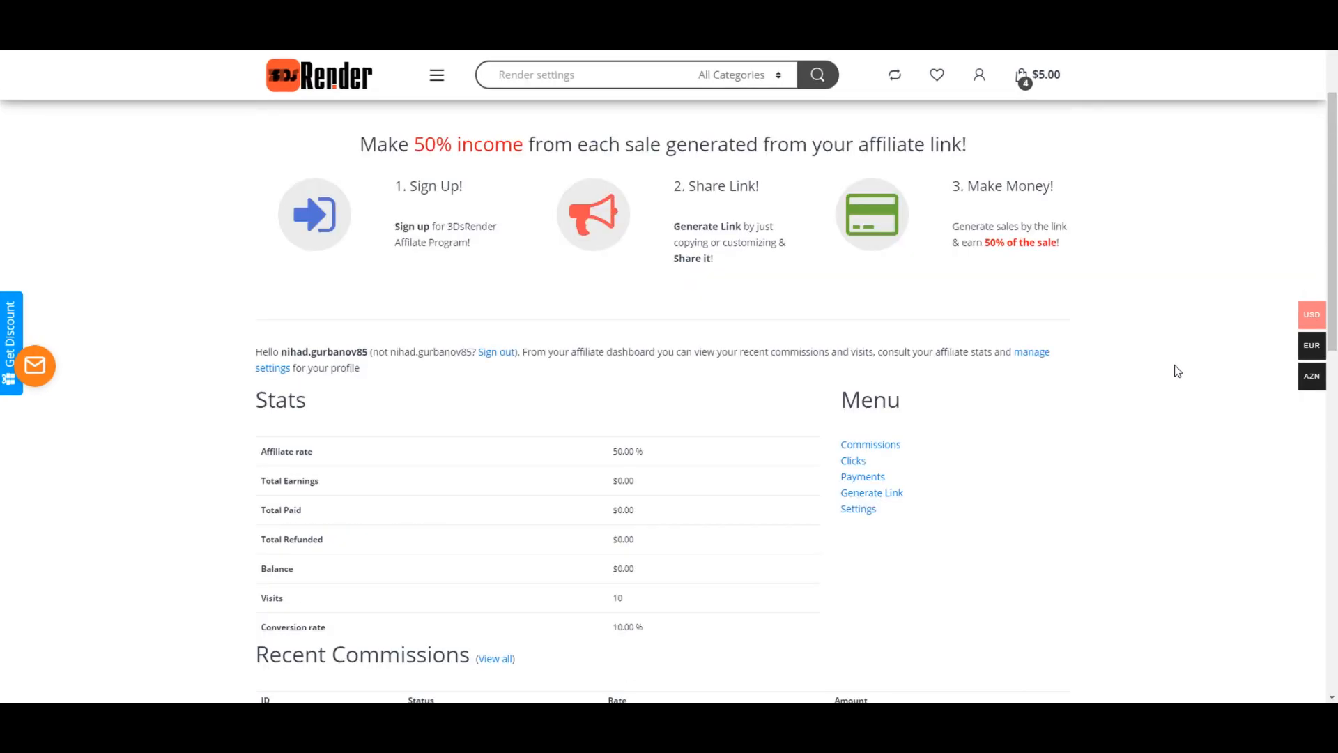
pyautogui.moveTo(1117, 401)
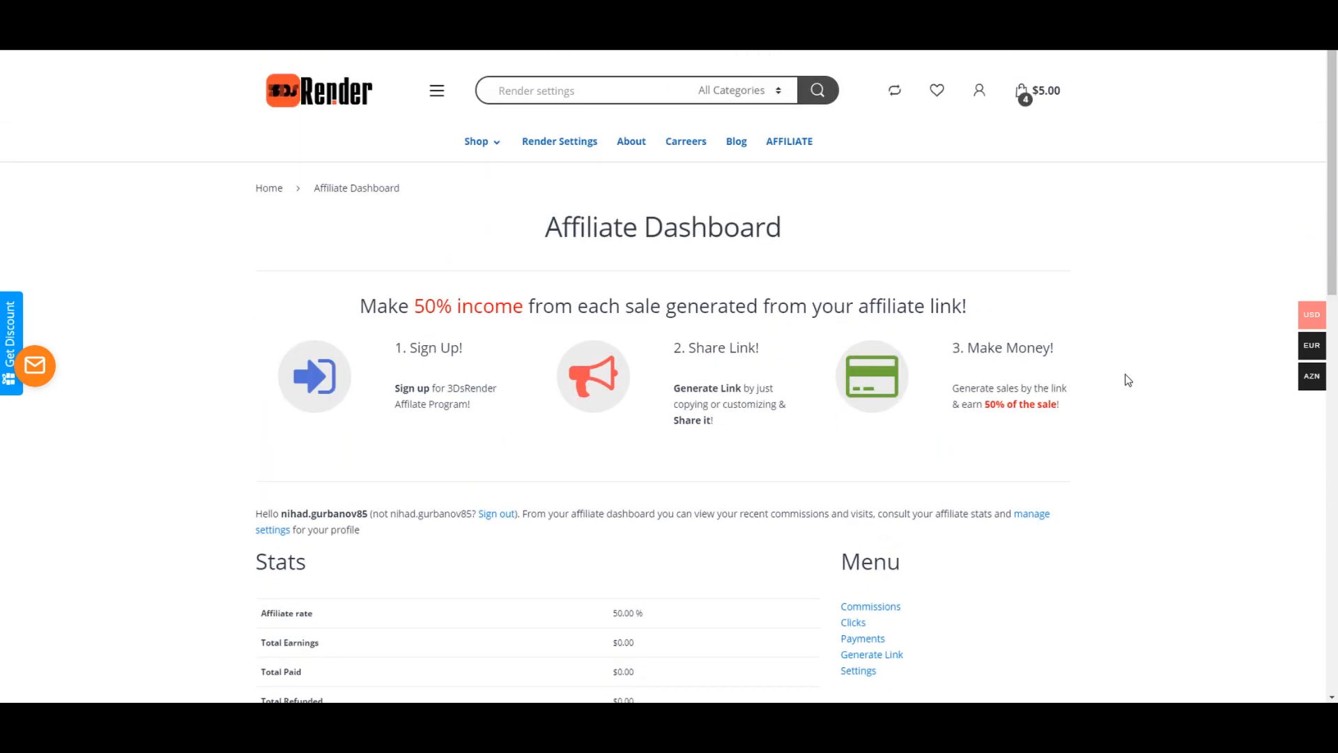
pyautogui.scroll(-3)
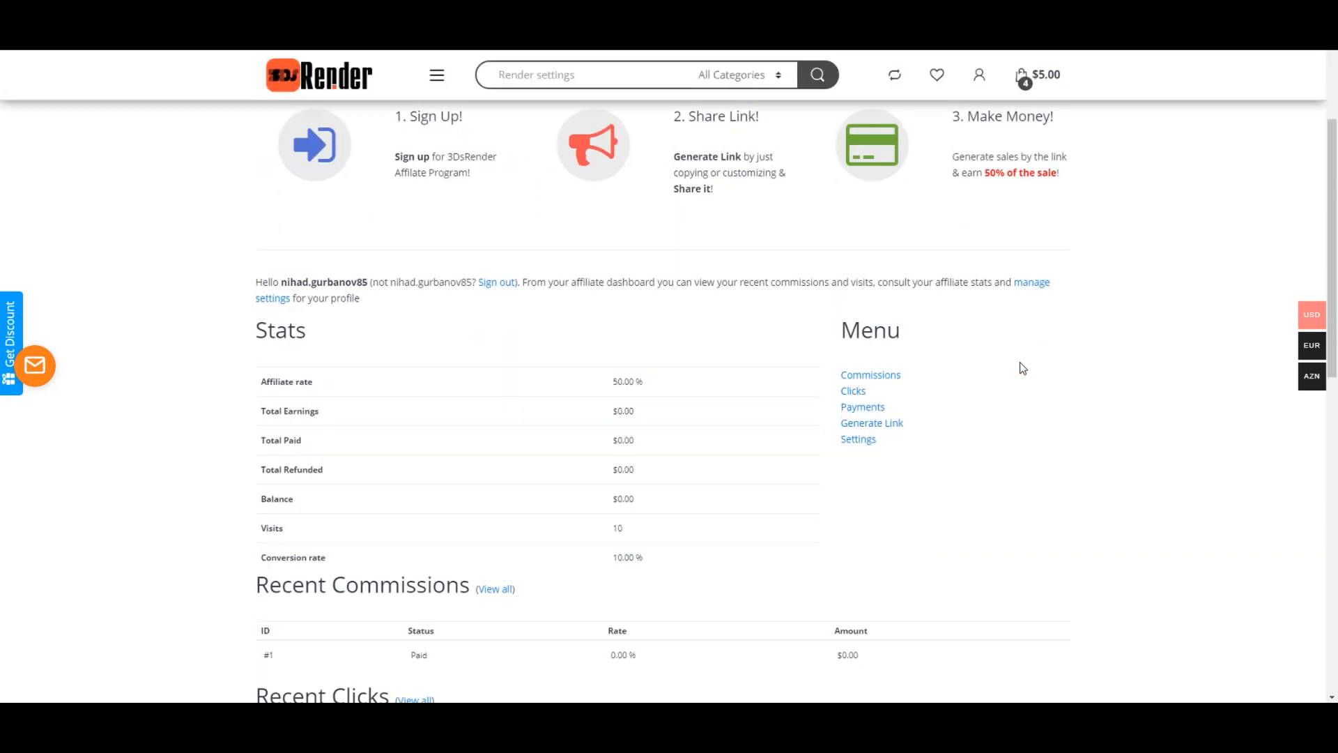
pyautogui.scroll(-3)
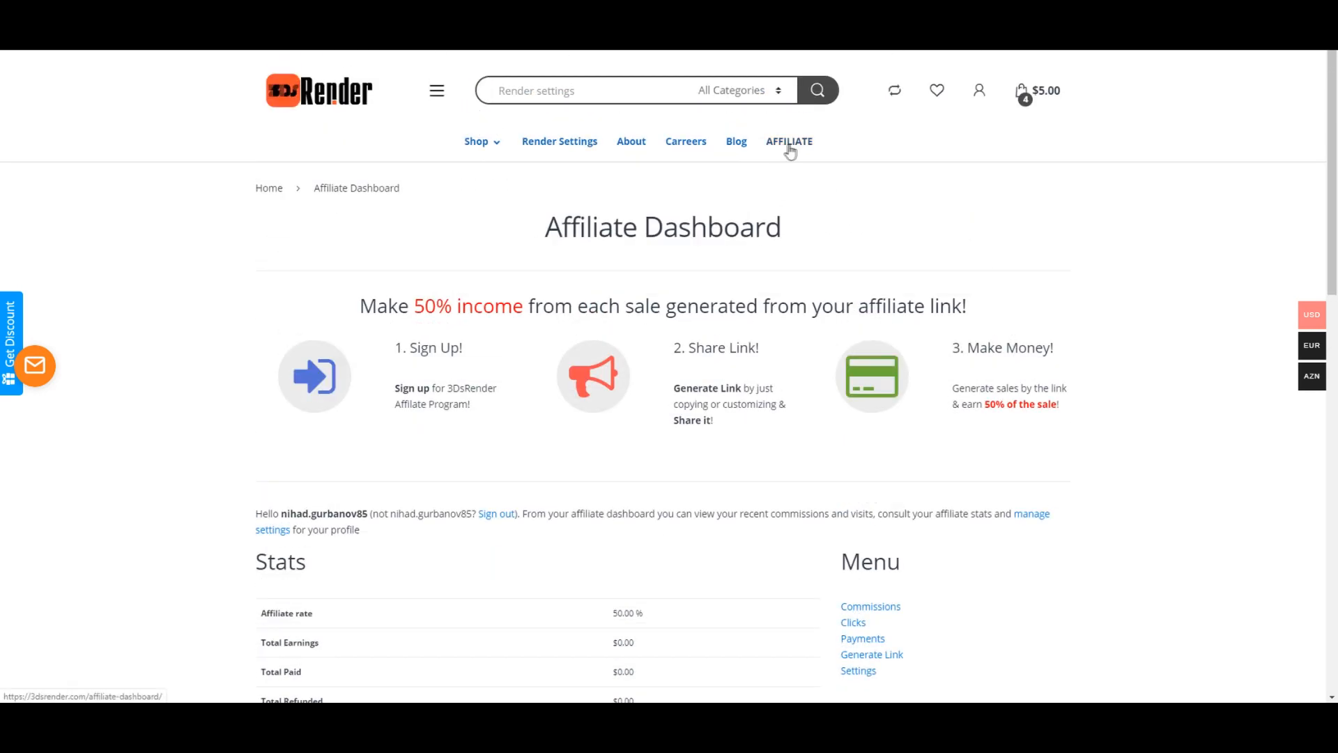
pyautogui.scroll(-3)
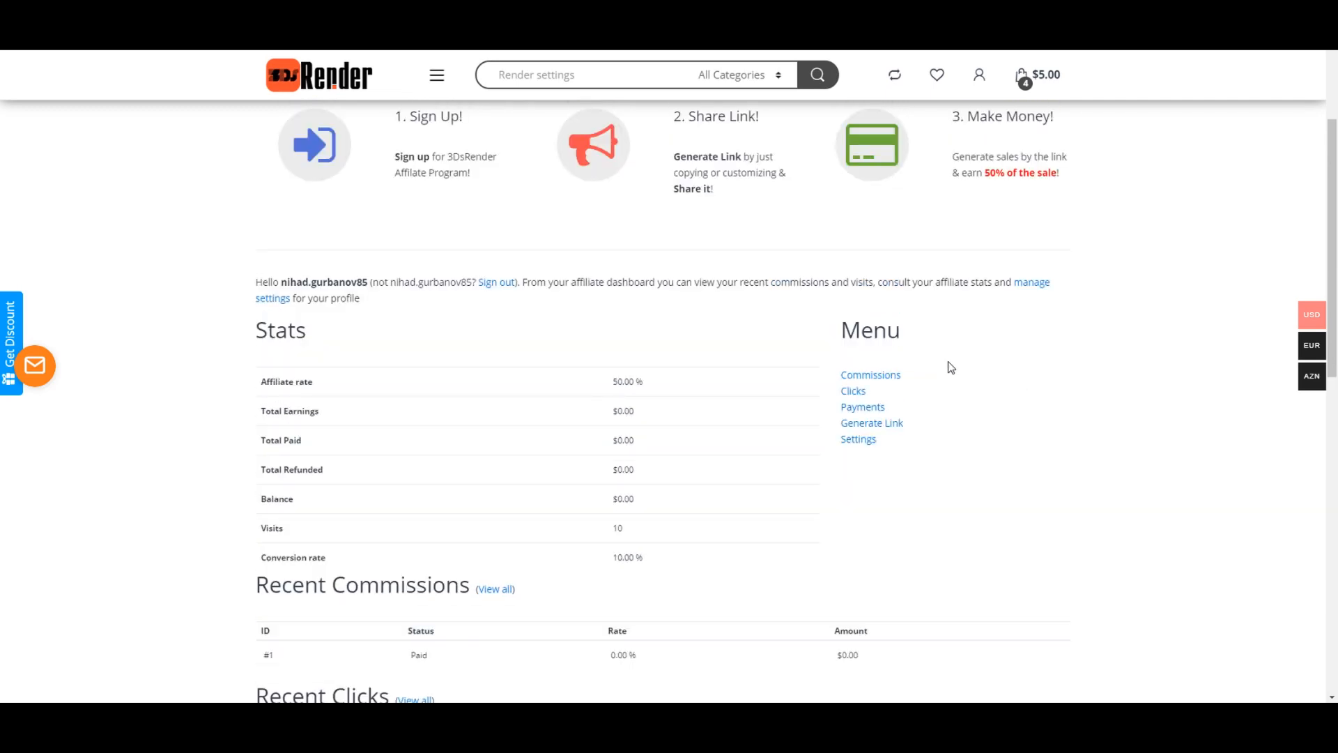
pyautogui.moveTo(871, 422)
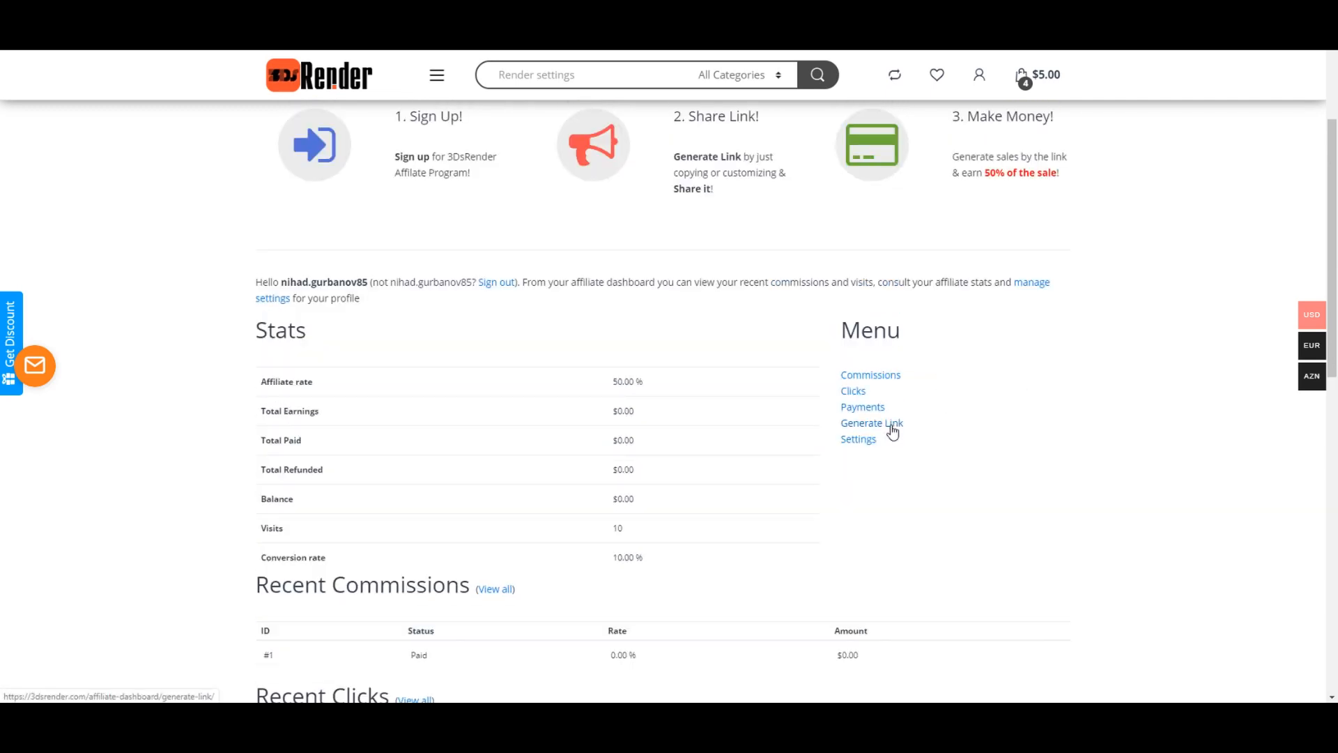
pyautogui.click(870, 422)
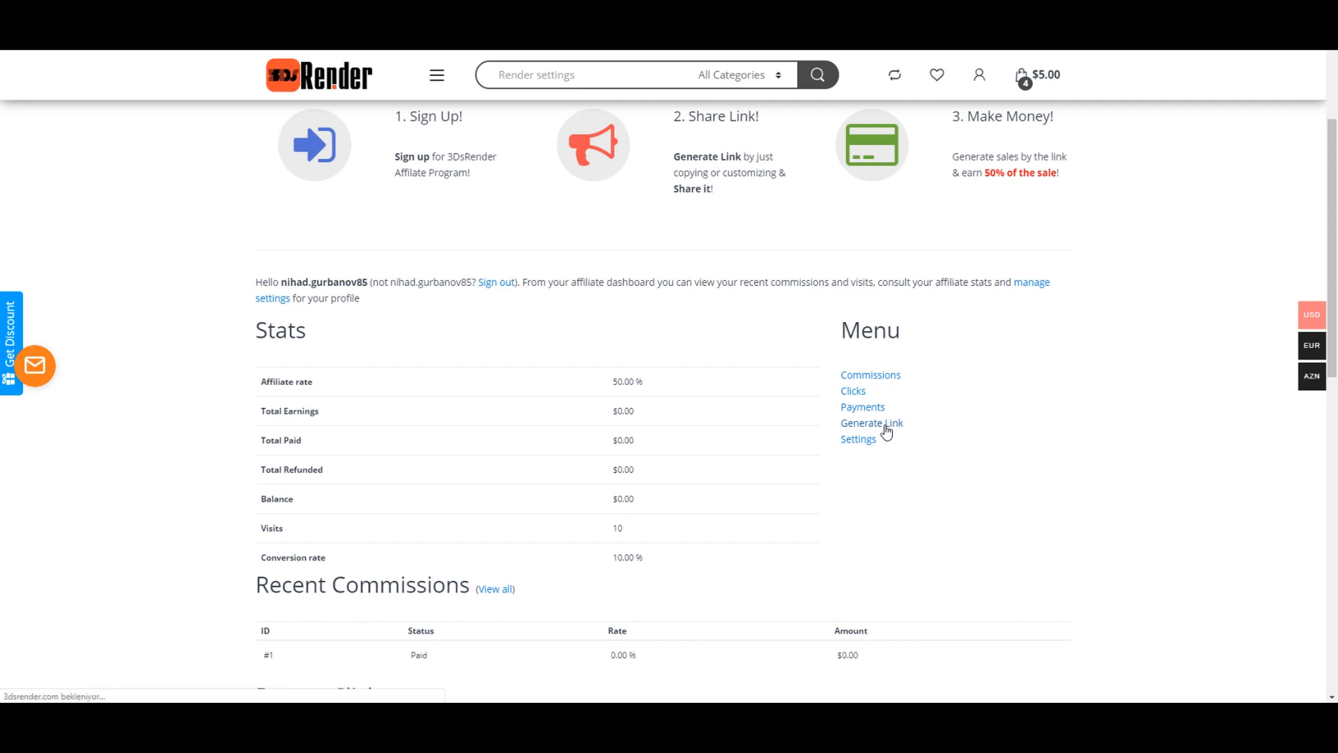
pyautogui.click(871, 423)
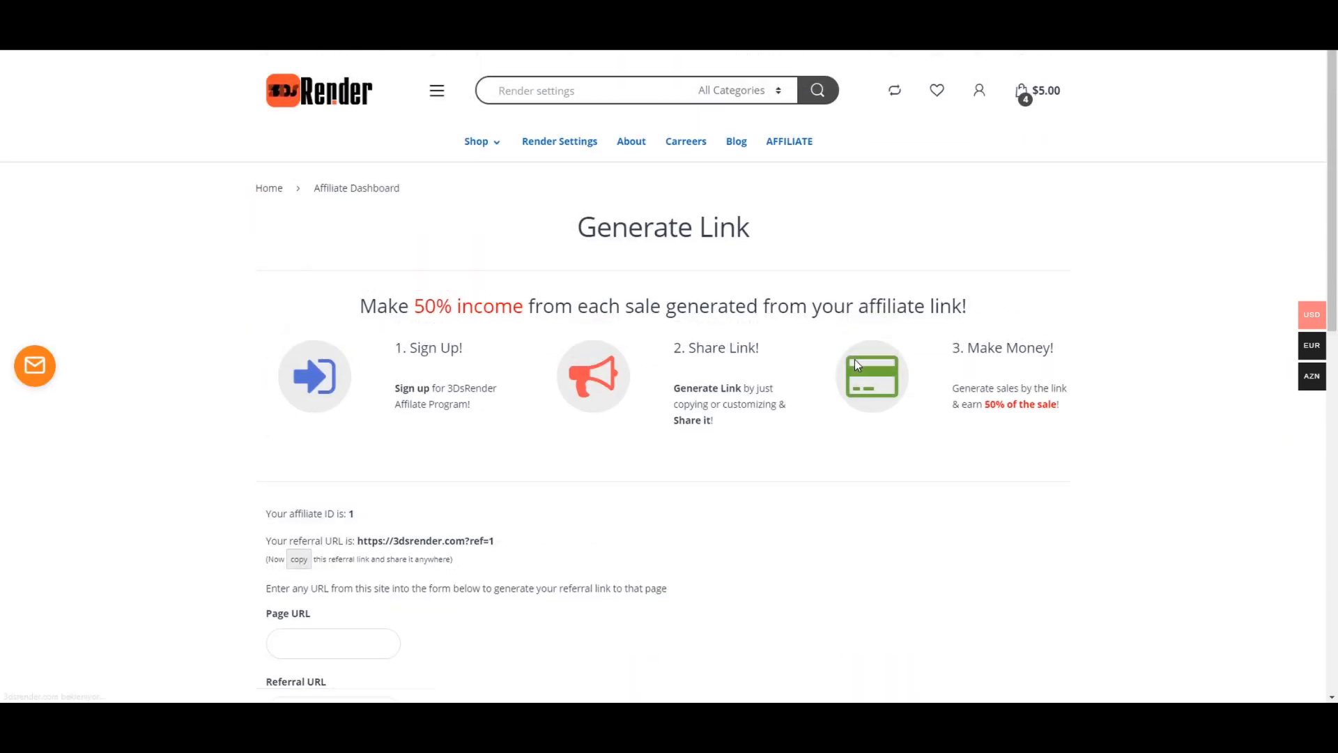
pyautogui.scroll(-3)
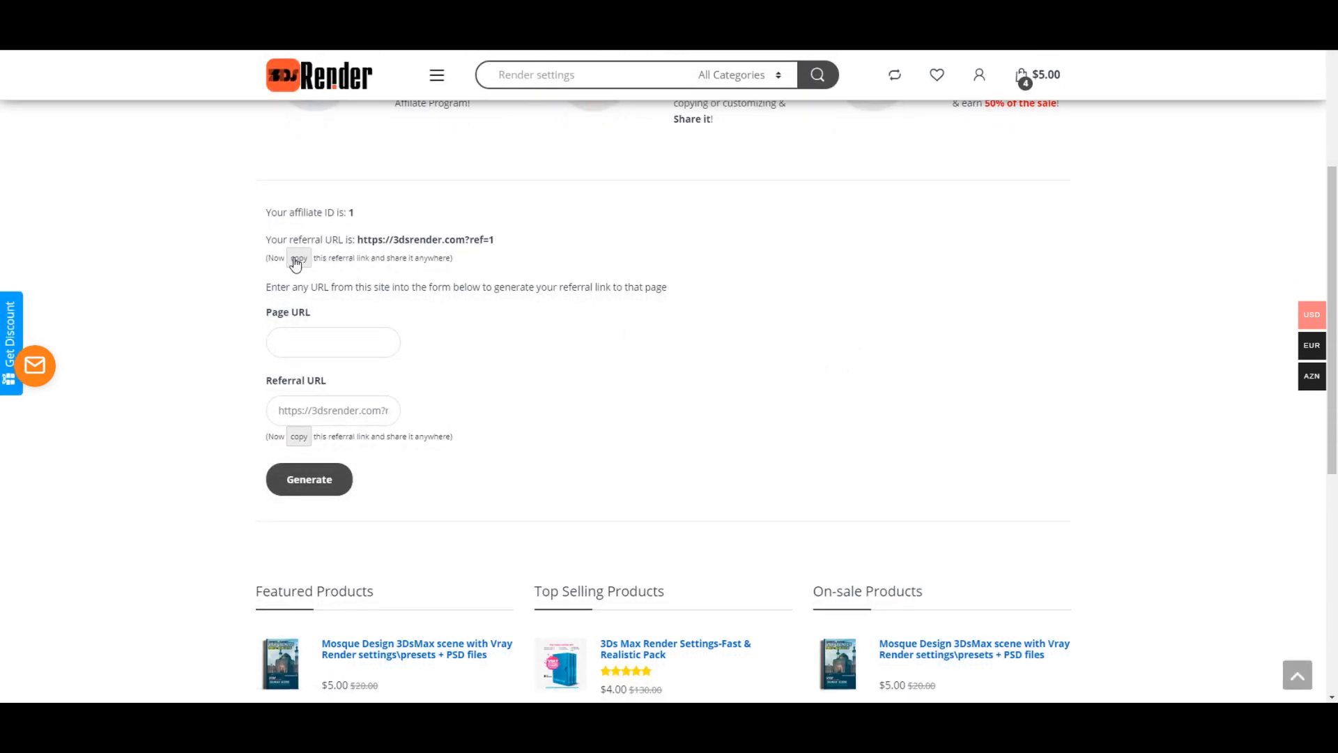
pyautogui.click(298, 258)
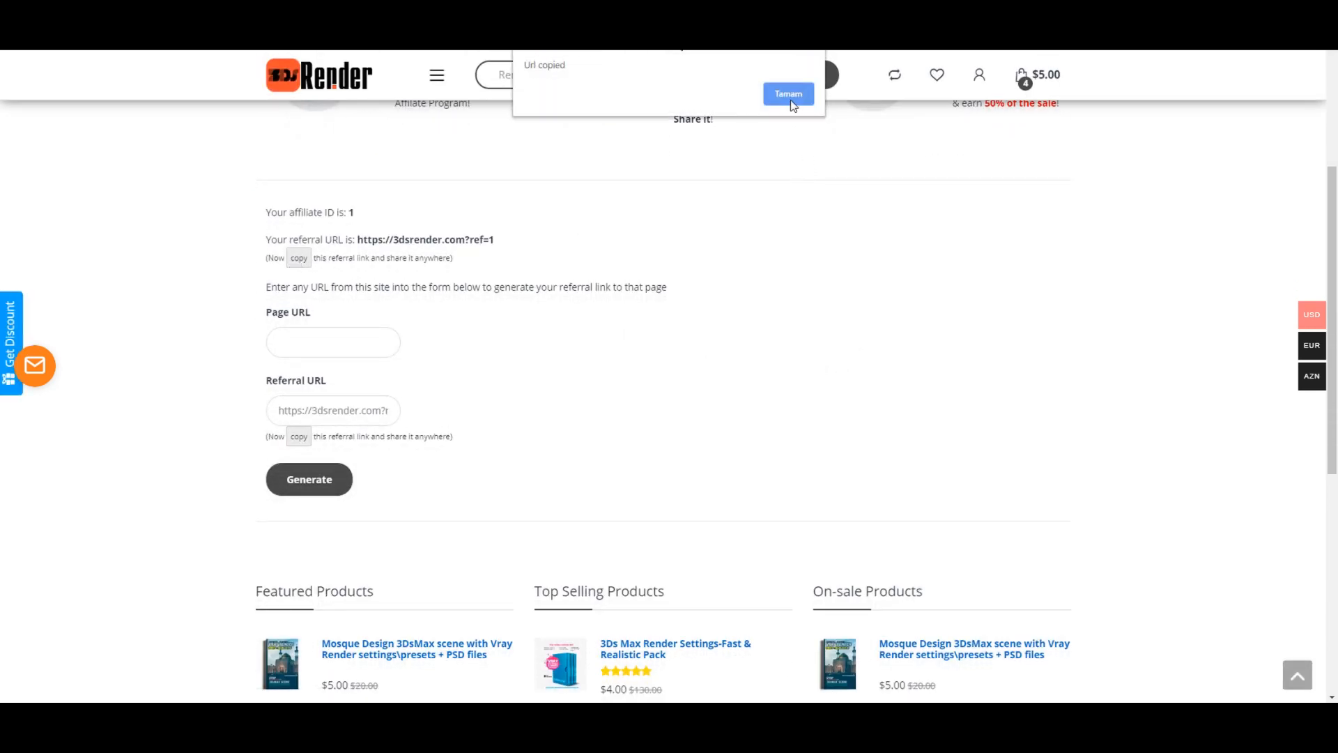
pyautogui.click(786, 94)
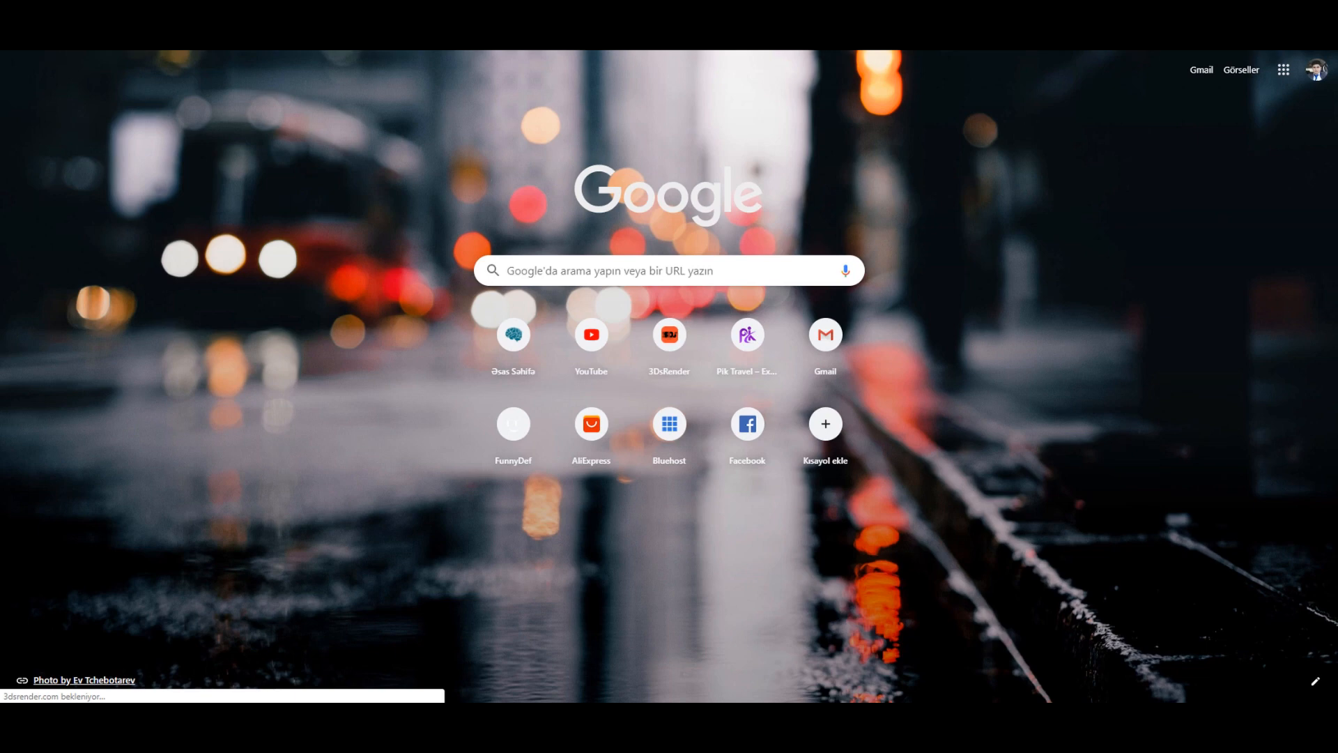
# Step: Reach the 'Vray exterior render settings (preset)+max file+psd' product page on 3dsrender.com
pyautogui.click(670, 334)
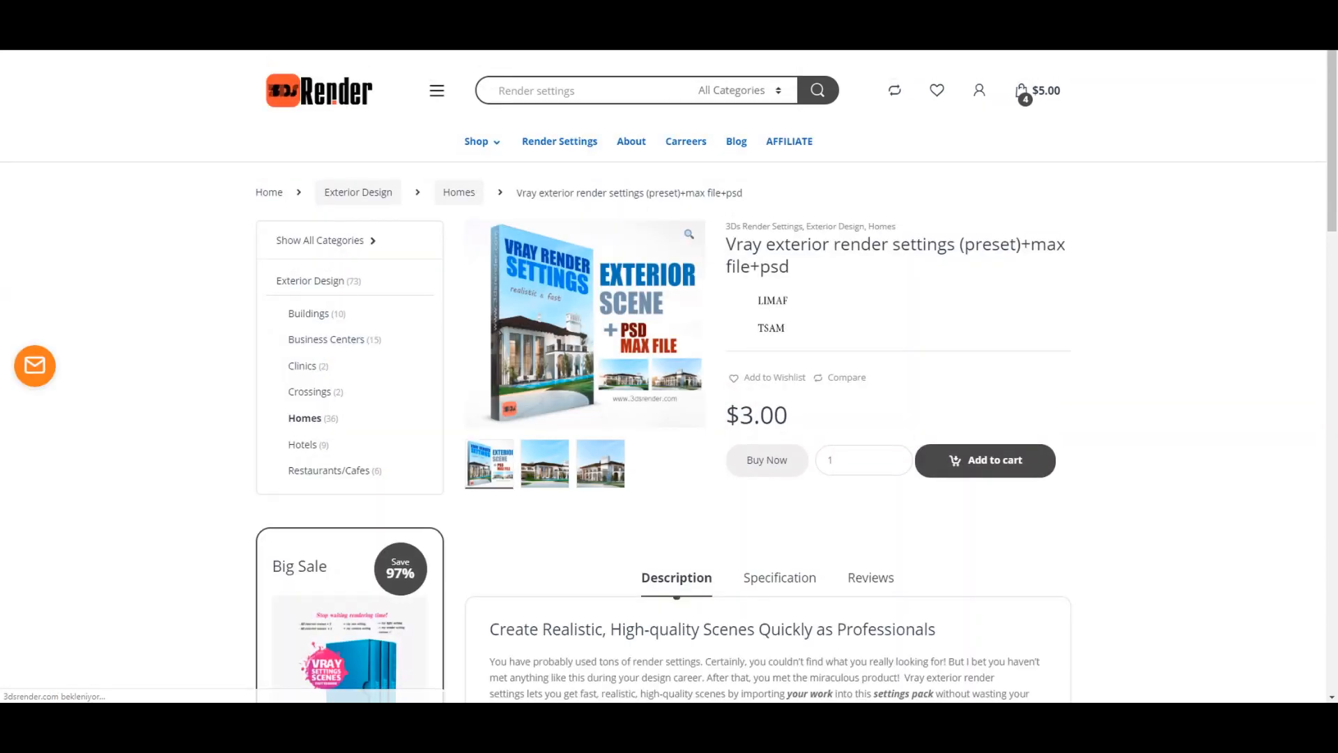
# Step: Generate a referral link for the Vray exterior render settings product page URL and copy it
pyautogui.click(789, 142)
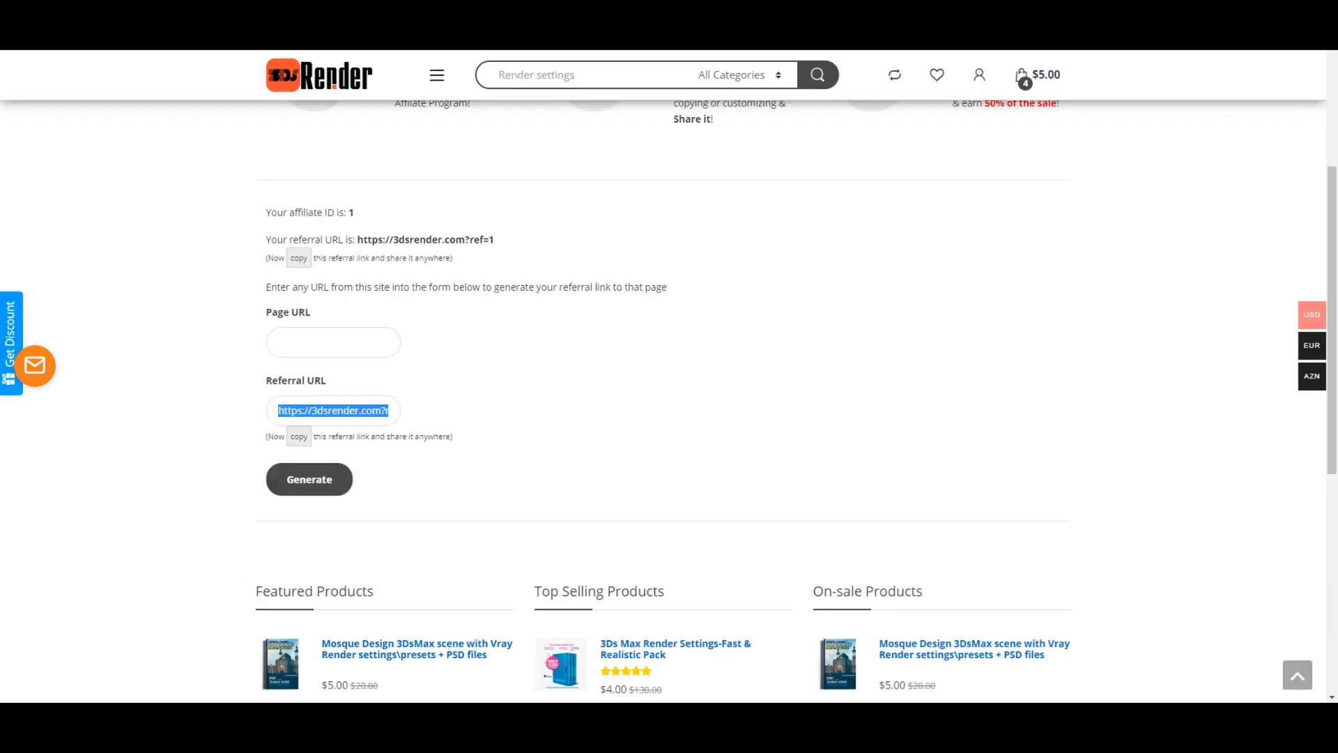
pyautogui.click(333, 341)
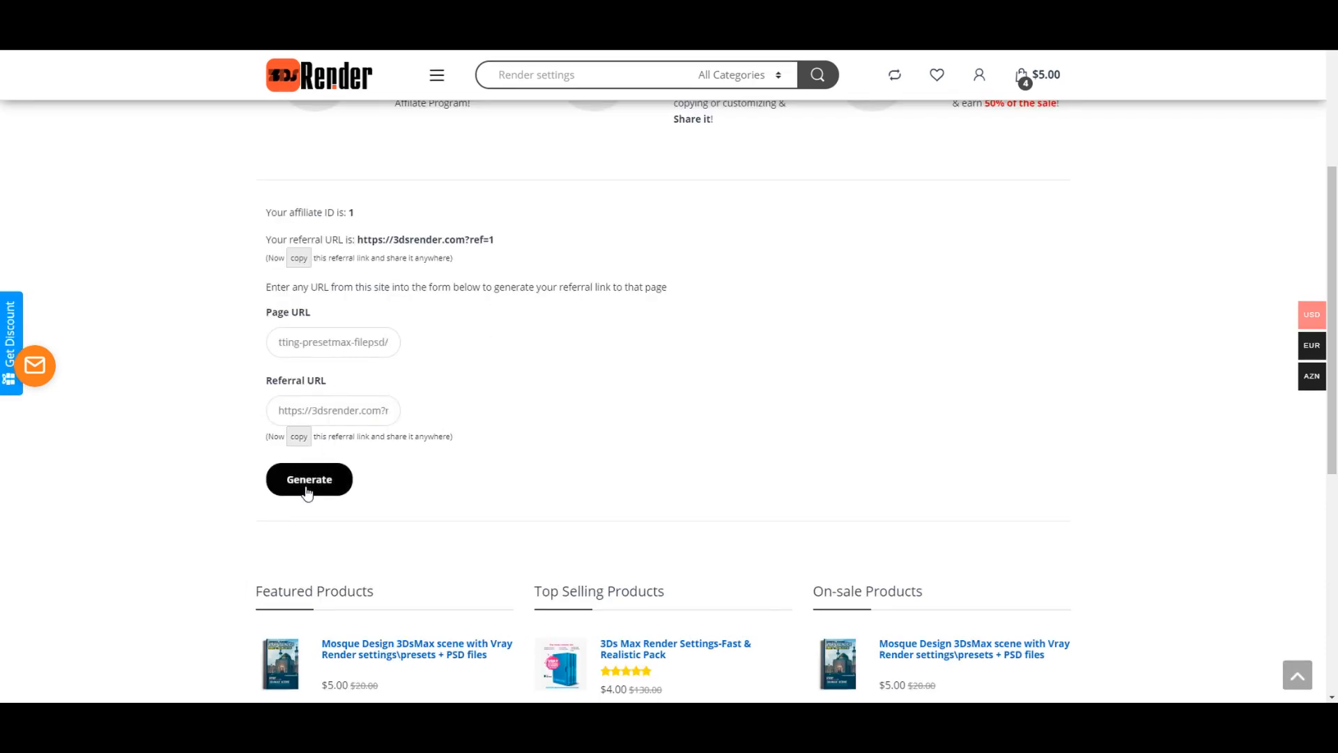
pyautogui.click(310, 479)
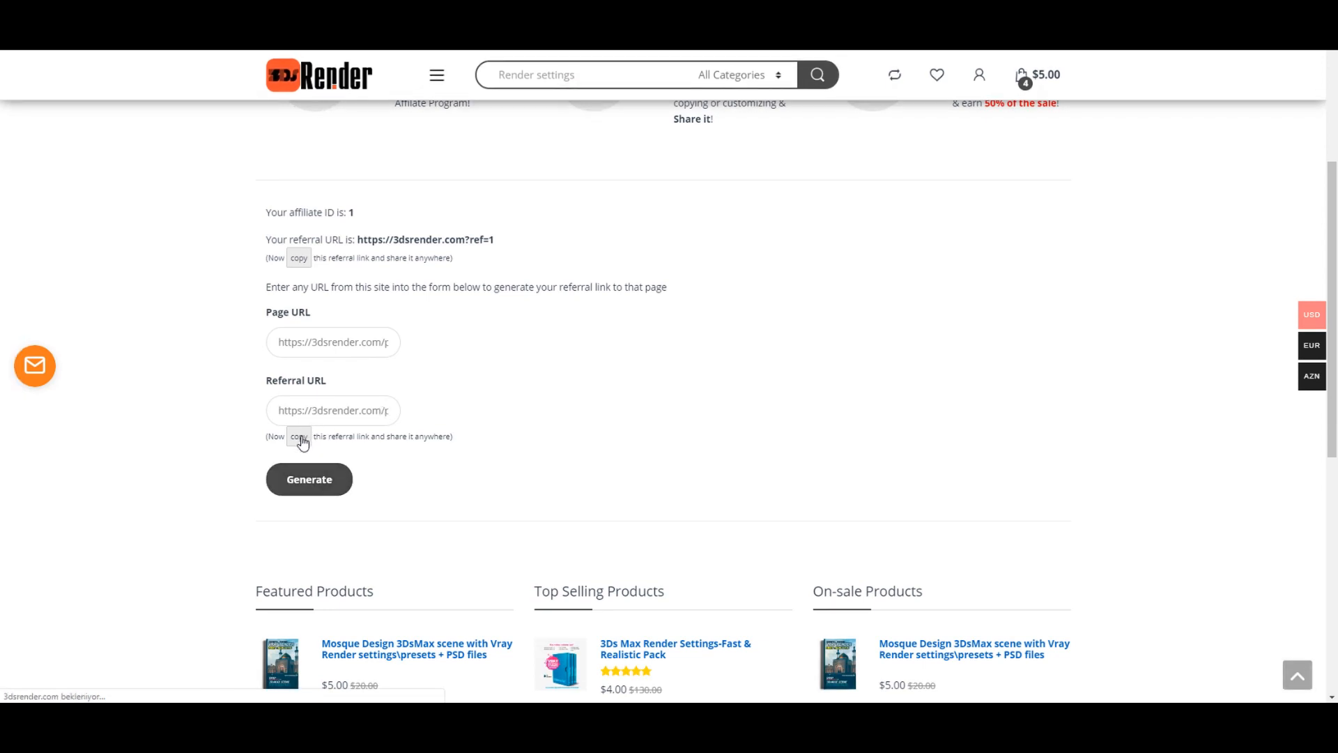
pyautogui.click(298, 436)
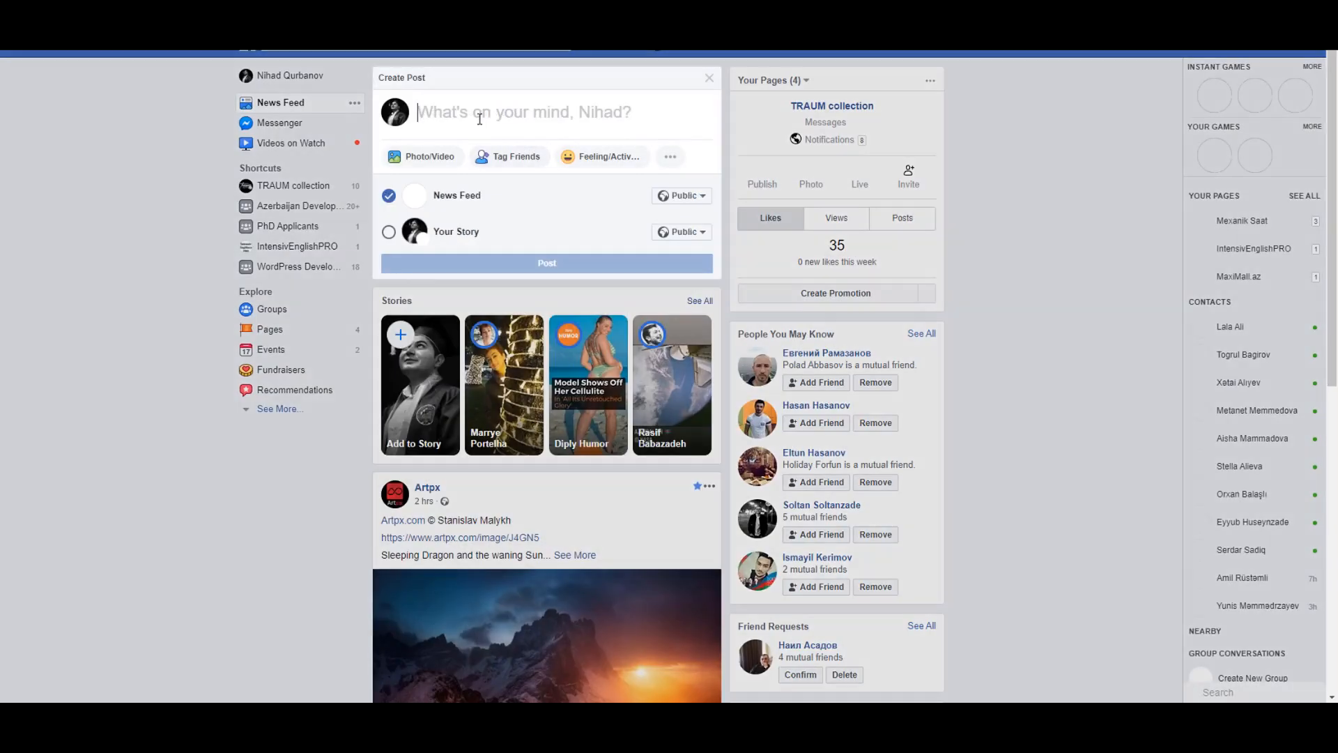
pyautogui.write('https://3dsrender.com?ref=1')
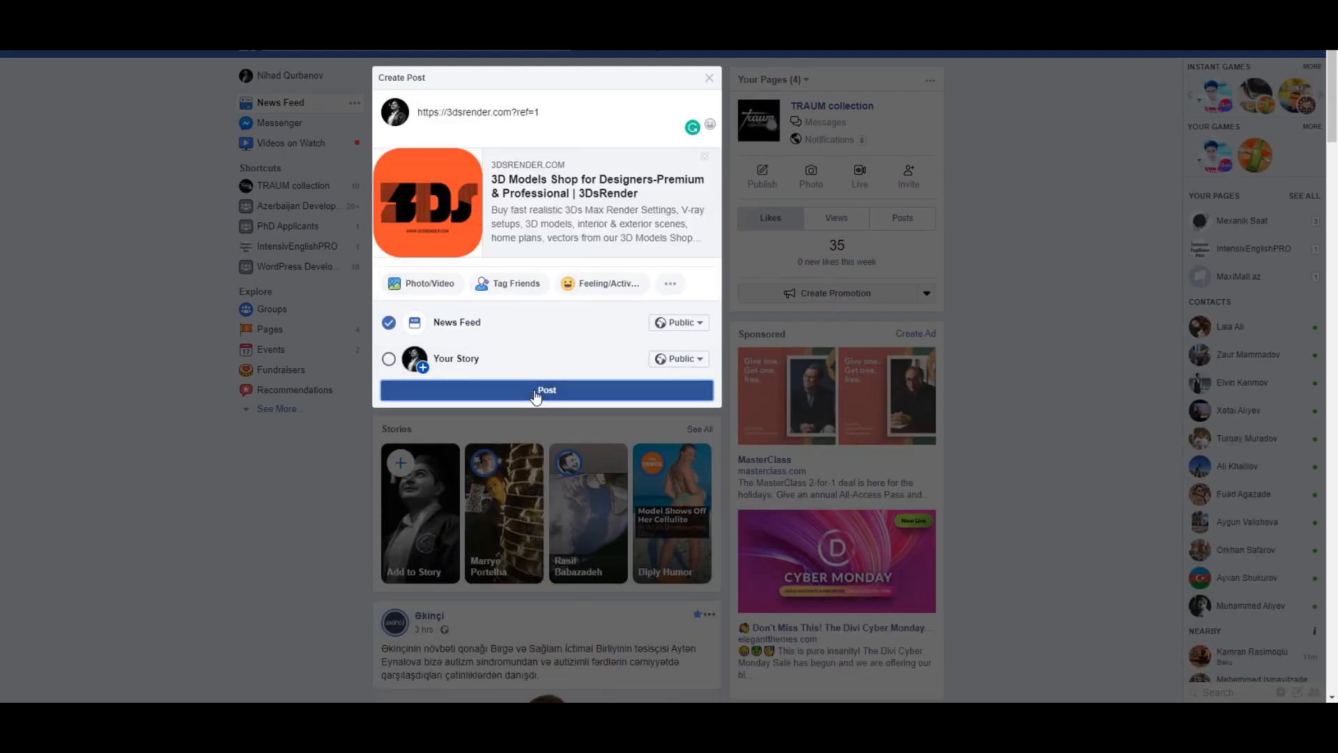
pyautogui.click(545, 390)
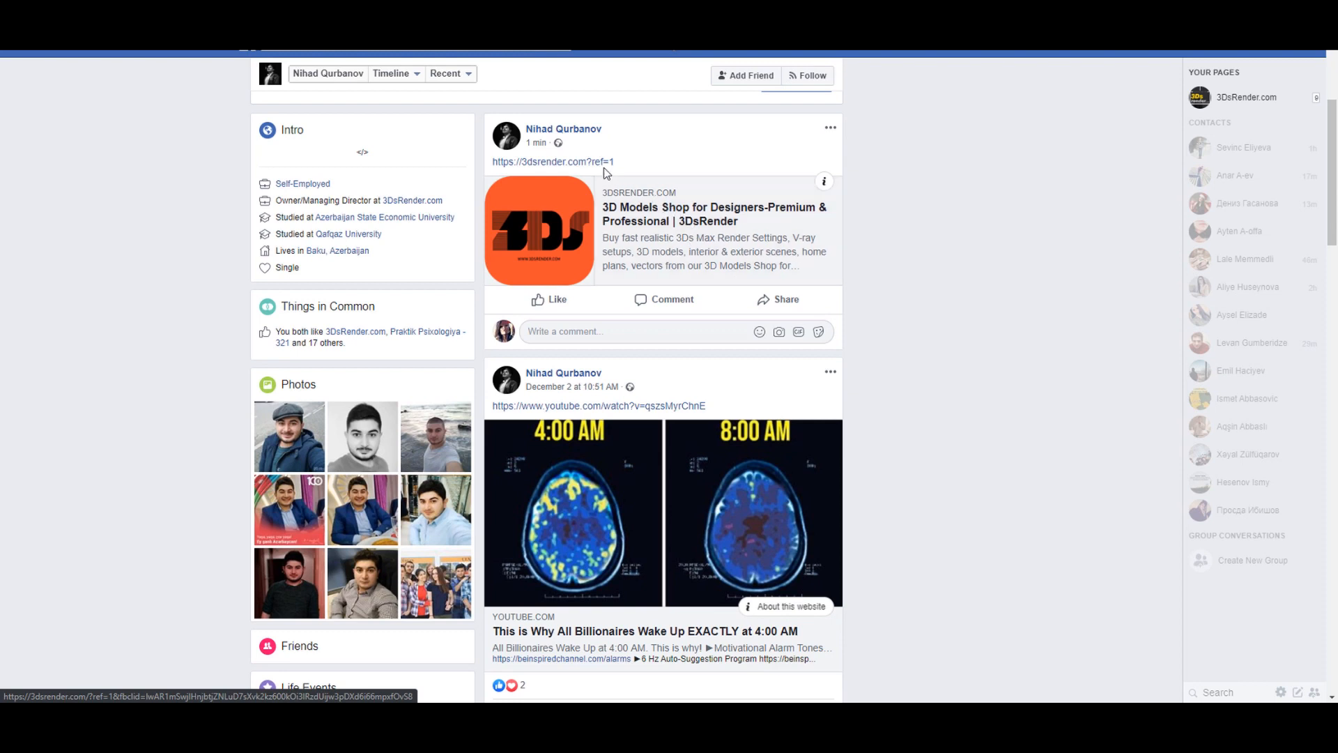
pyautogui.click(553, 162)
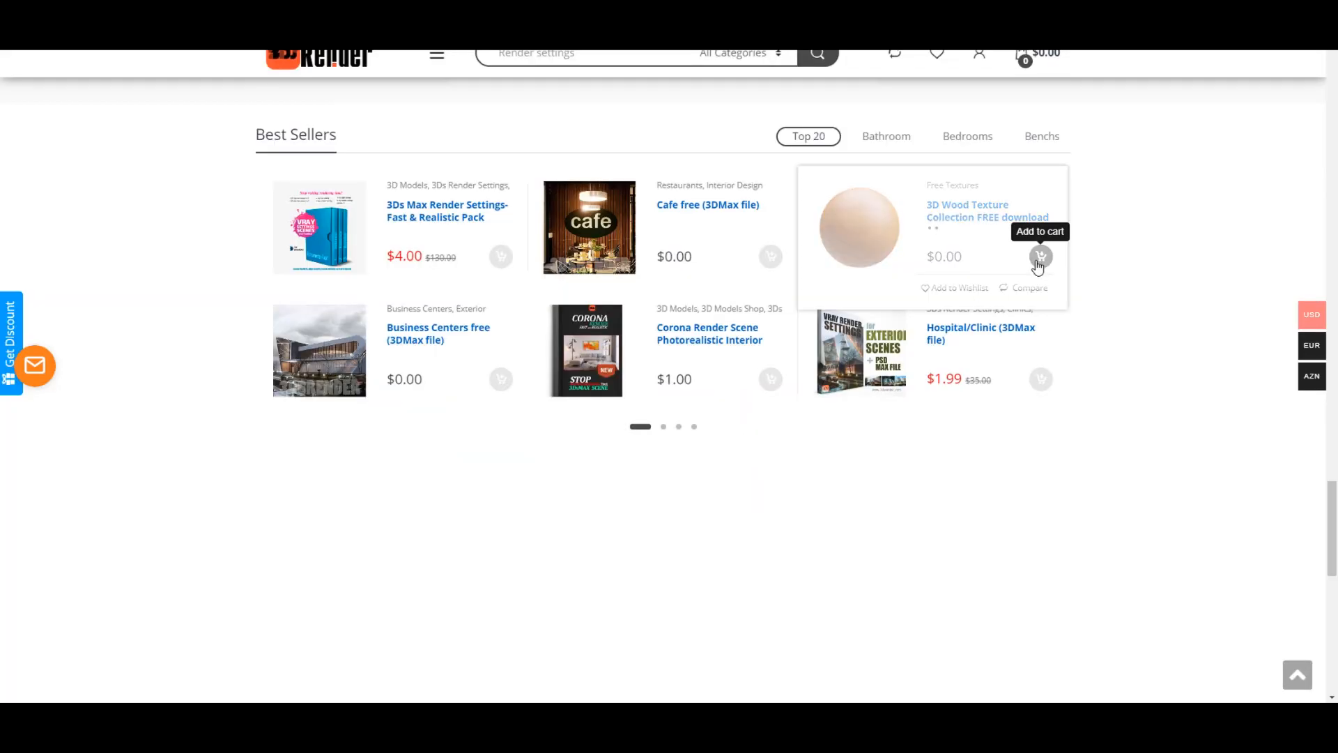
# Step: Add the free 3D Wood Texture Collection to cart, accept the terms at checkout and place the order
pyautogui.click(1040, 256)
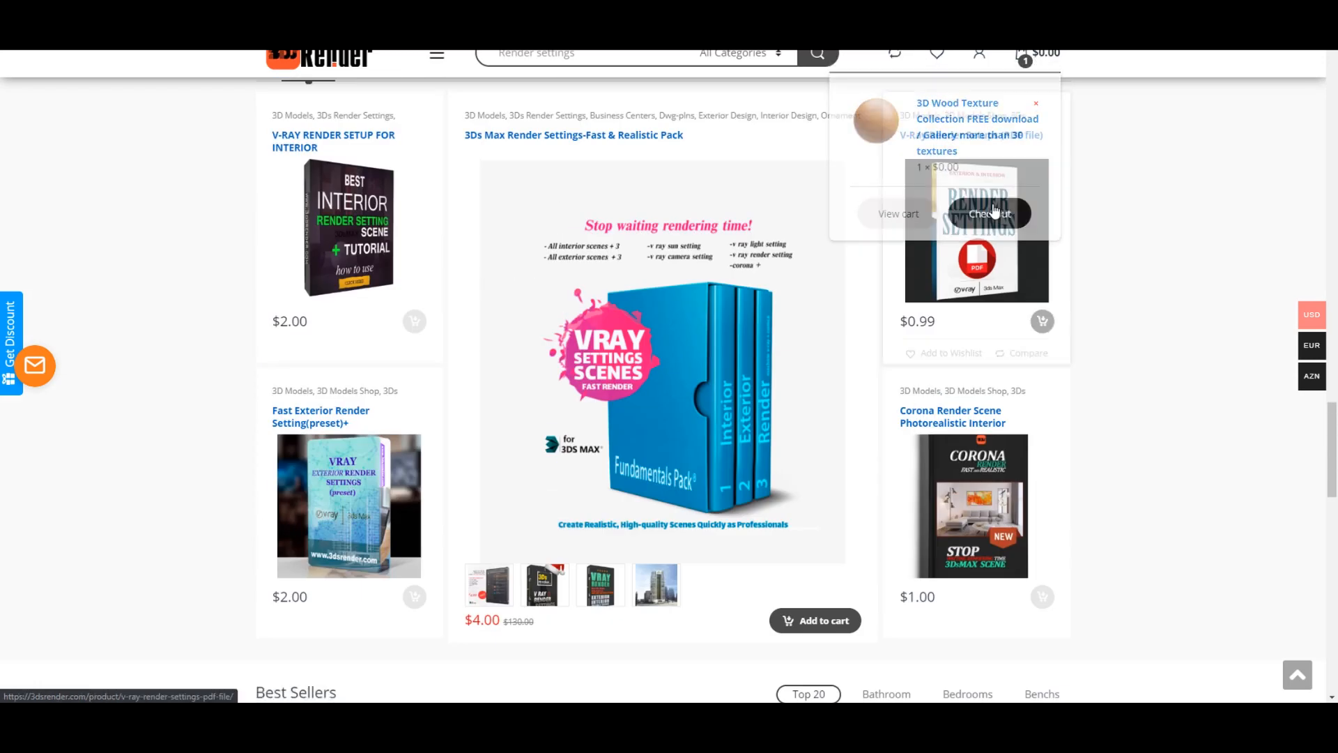
pyautogui.click(987, 213)
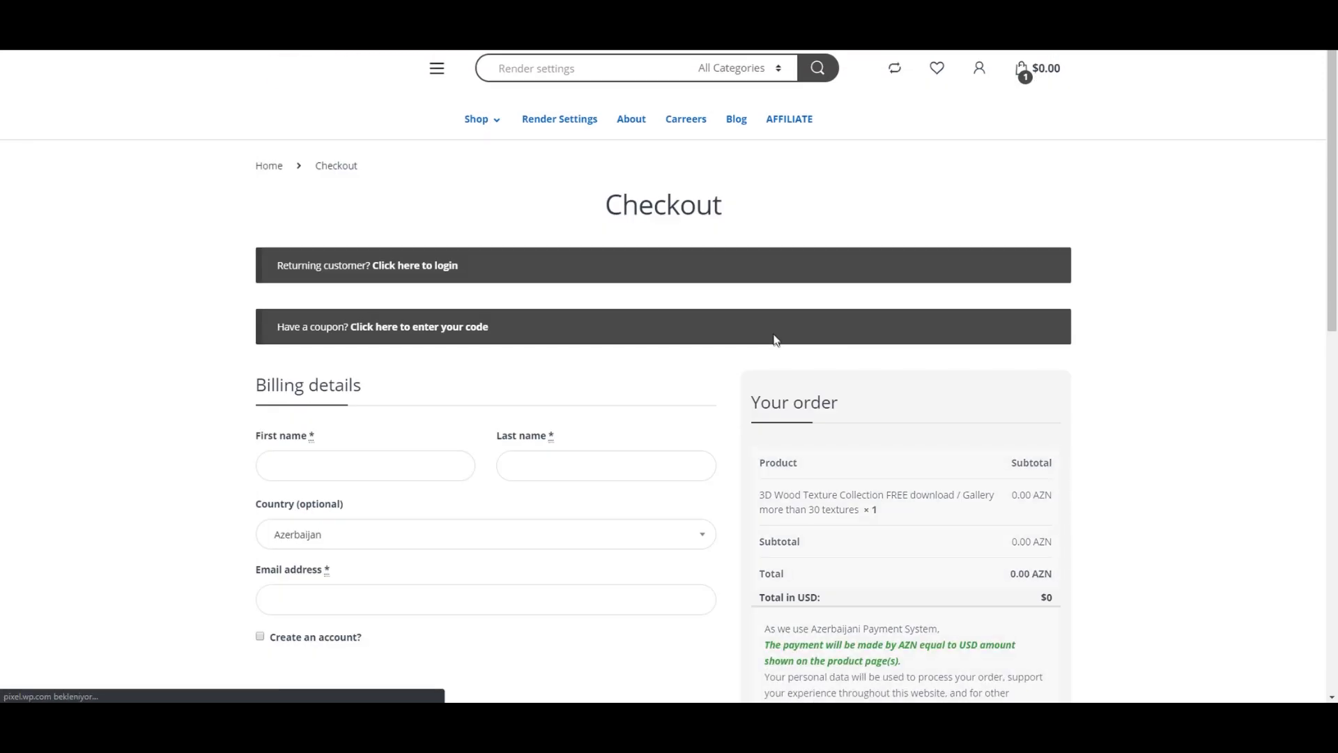
pyautogui.scroll(-3)
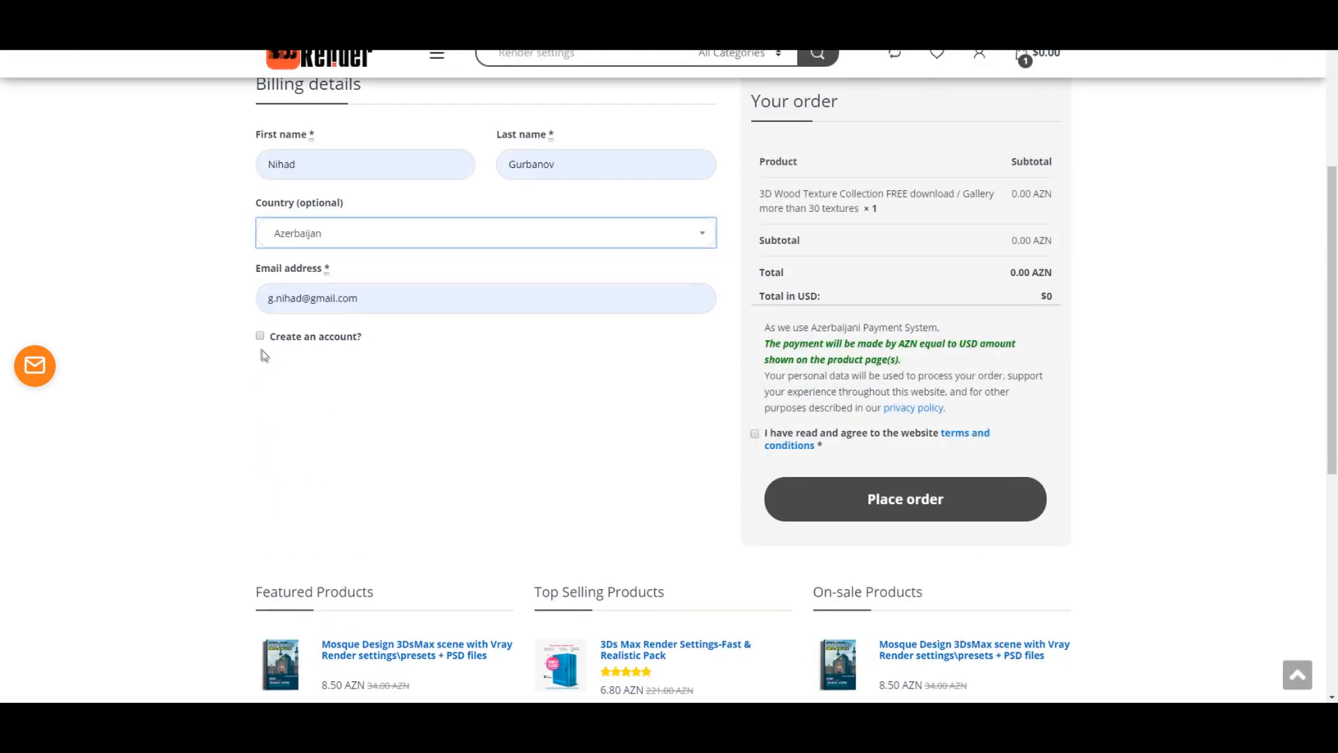
pyautogui.click(754, 434)
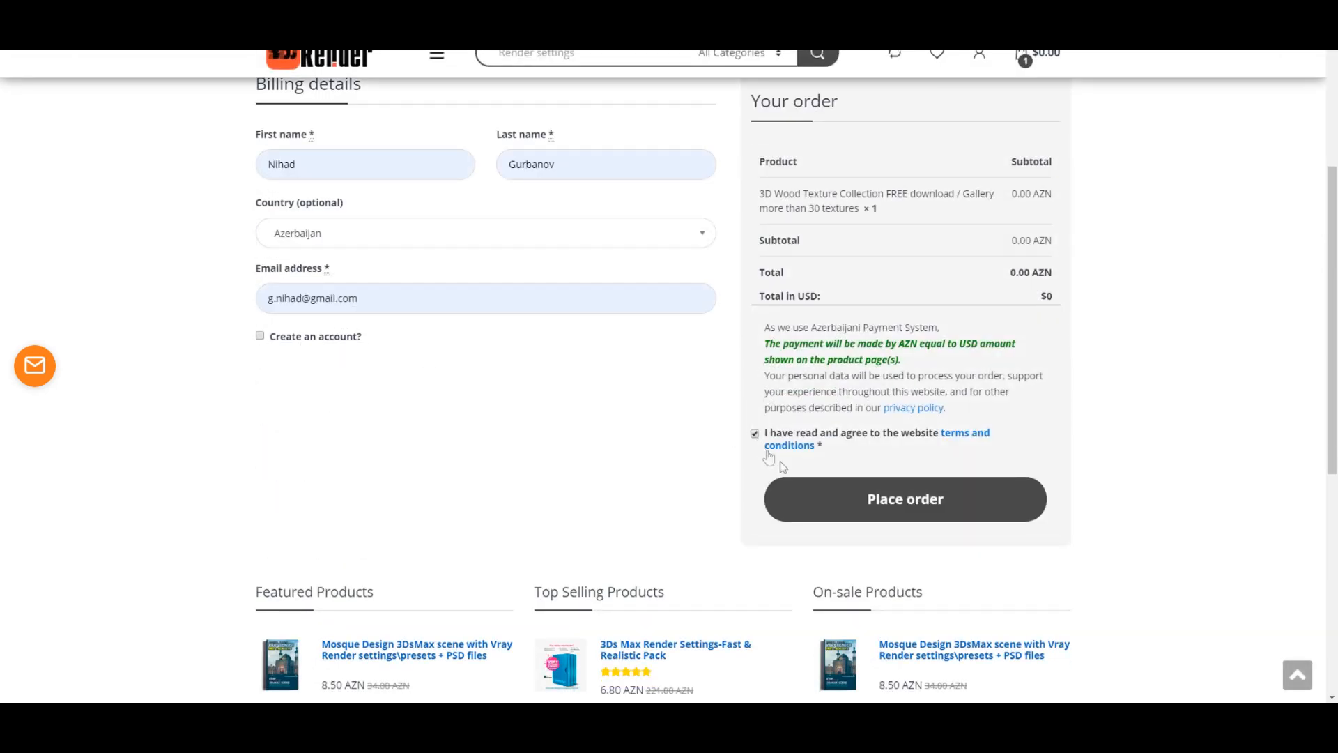
pyautogui.click(904, 499)
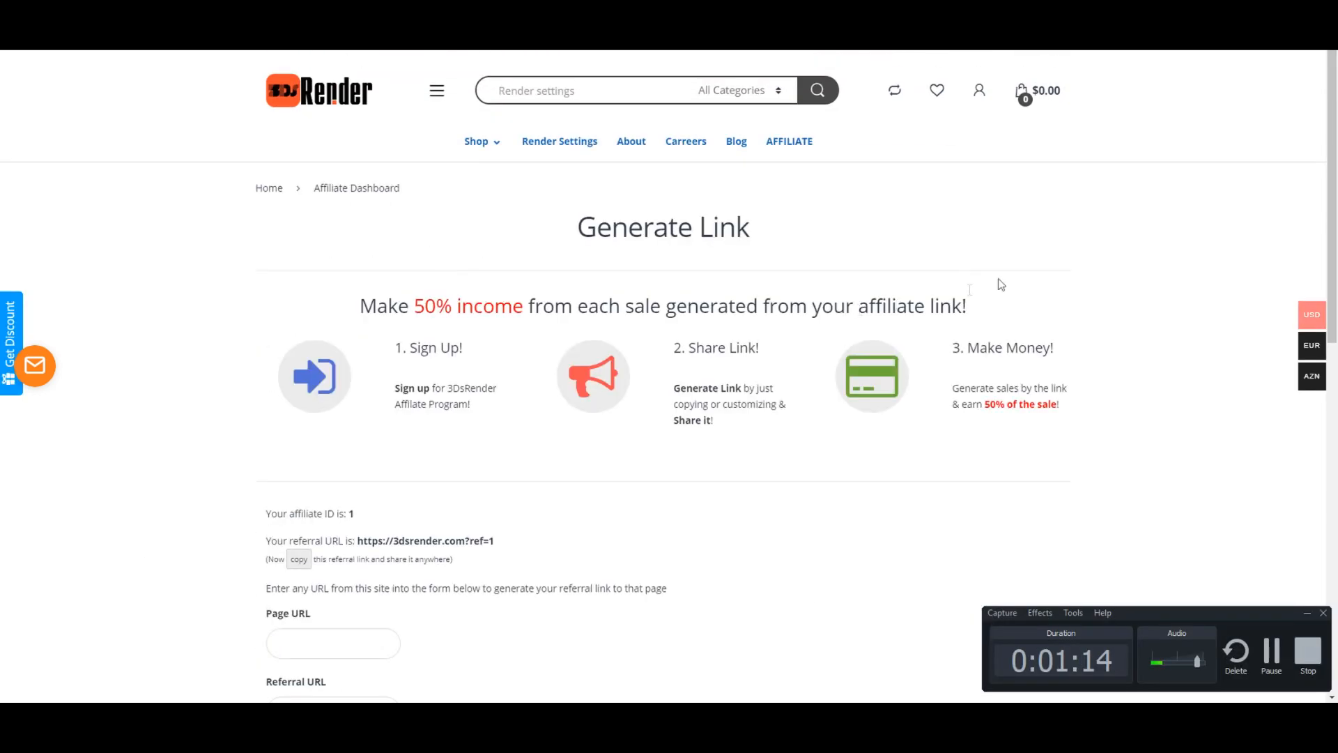
# Step: Review Recent Commissions and Recent Clicks showing the converted Facebook click and pending commission #2
pyautogui.click(789, 141)
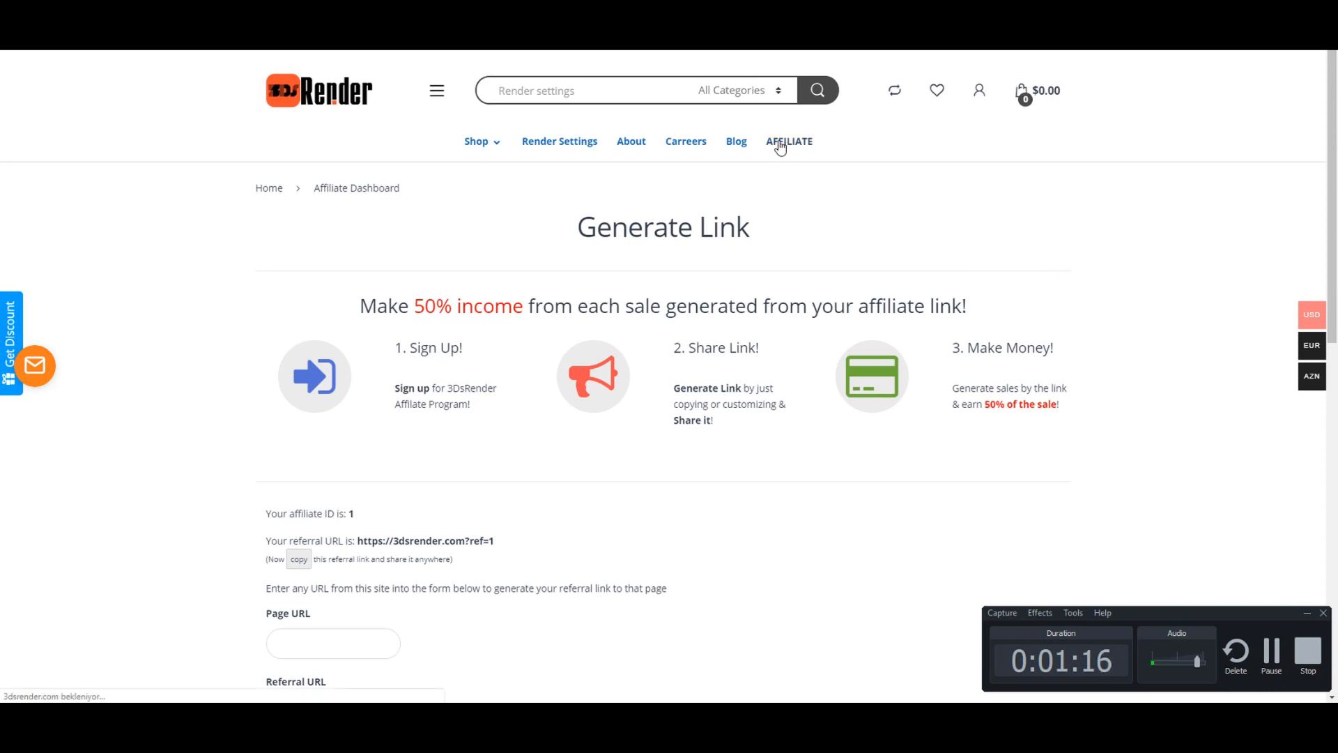
pyautogui.click(788, 141)
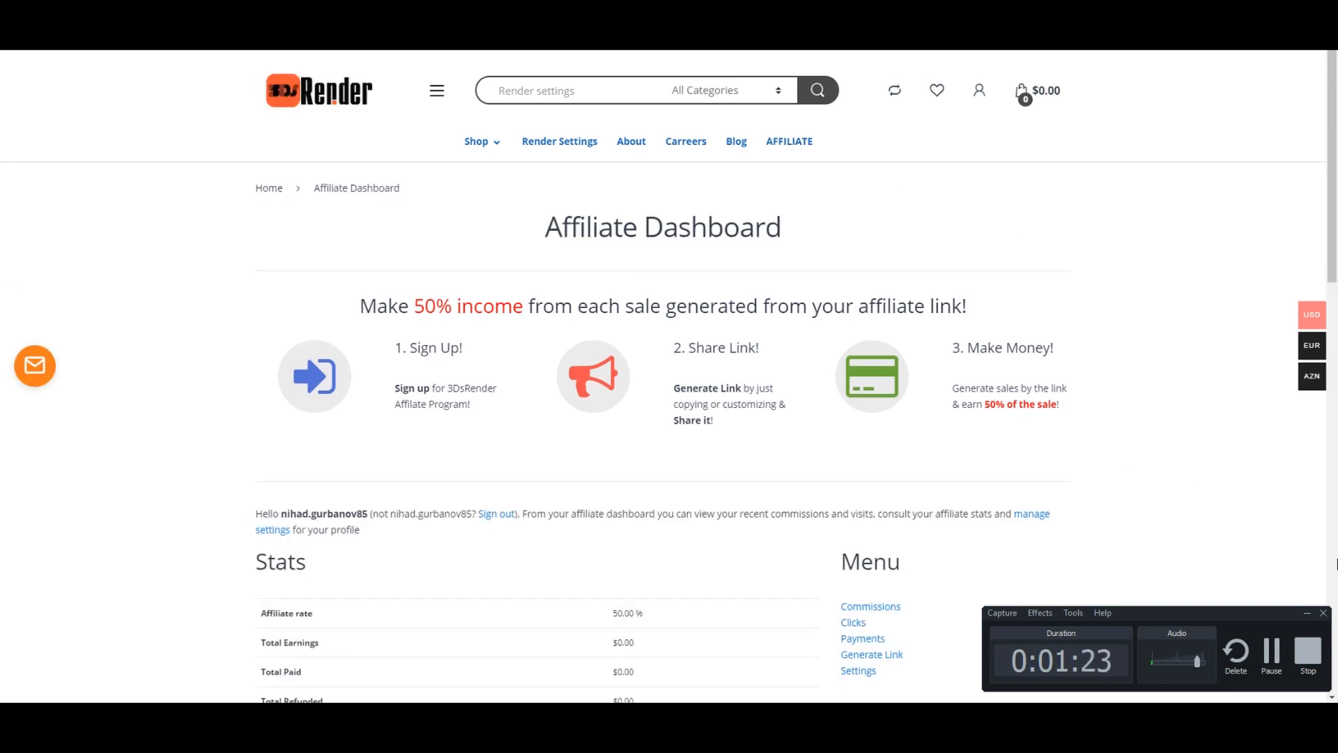
pyautogui.scroll(-3)
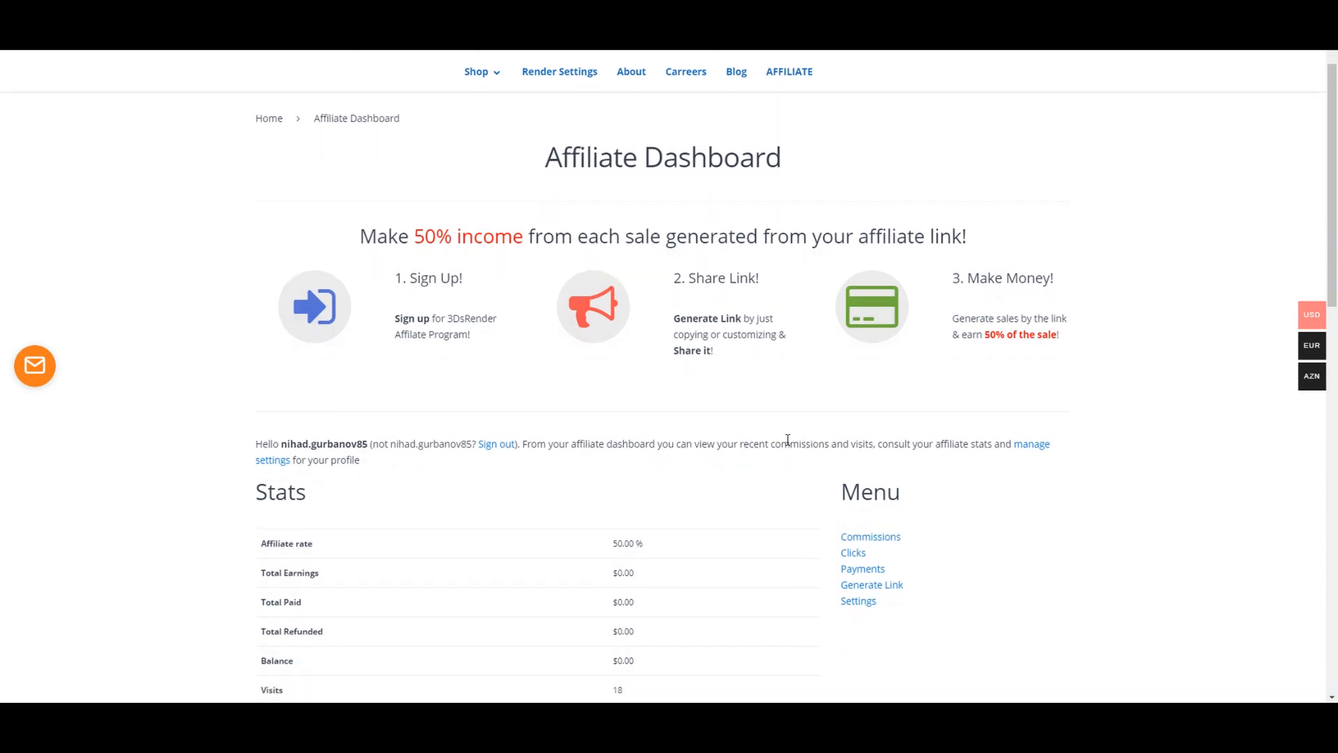
pyautogui.scroll(-3)
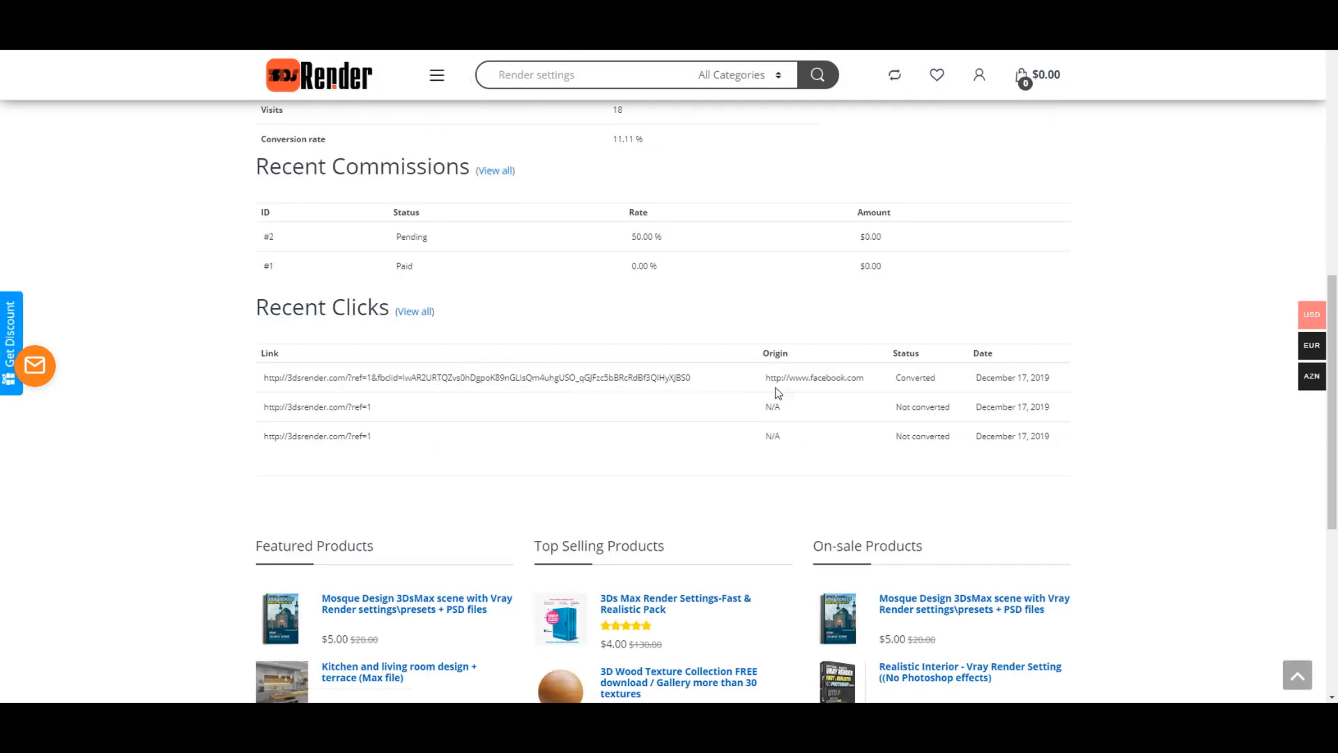
pyautogui.moveTo(849, 378)
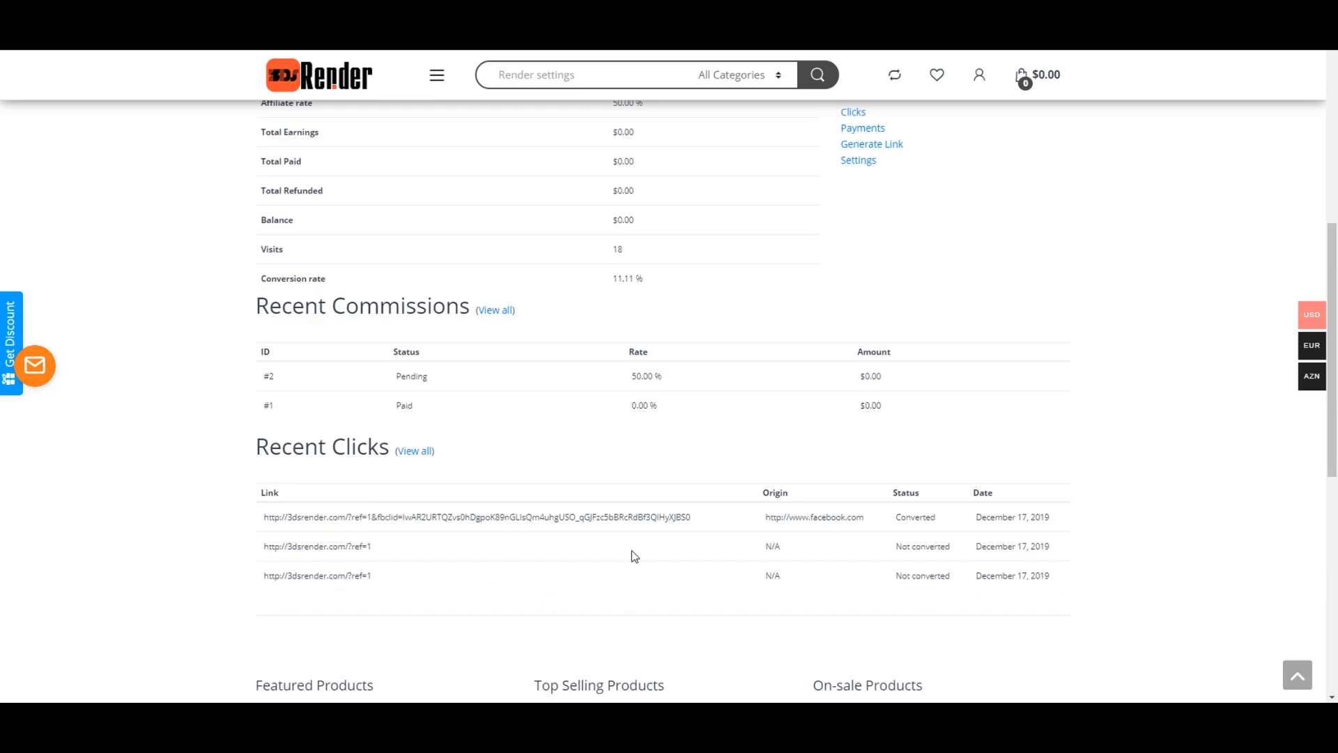
pyautogui.scroll(3)
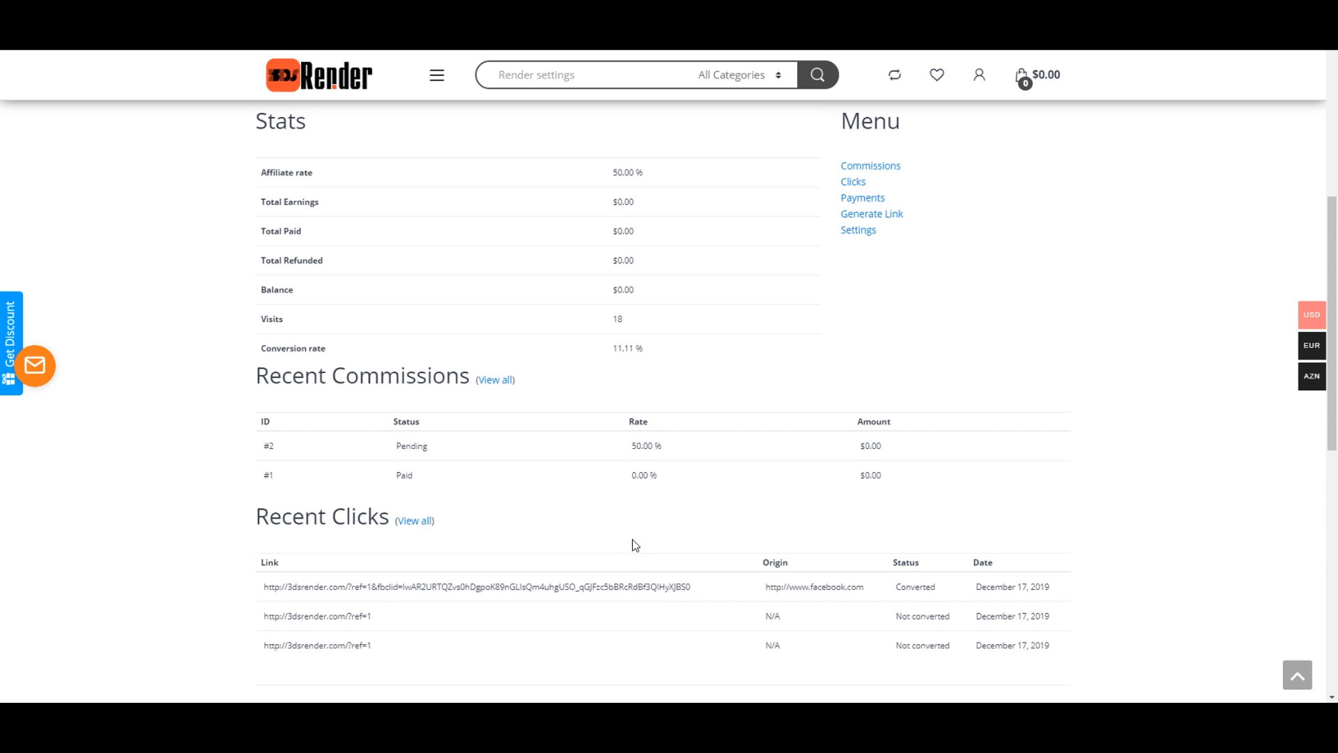
pyautogui.scroll(-3)
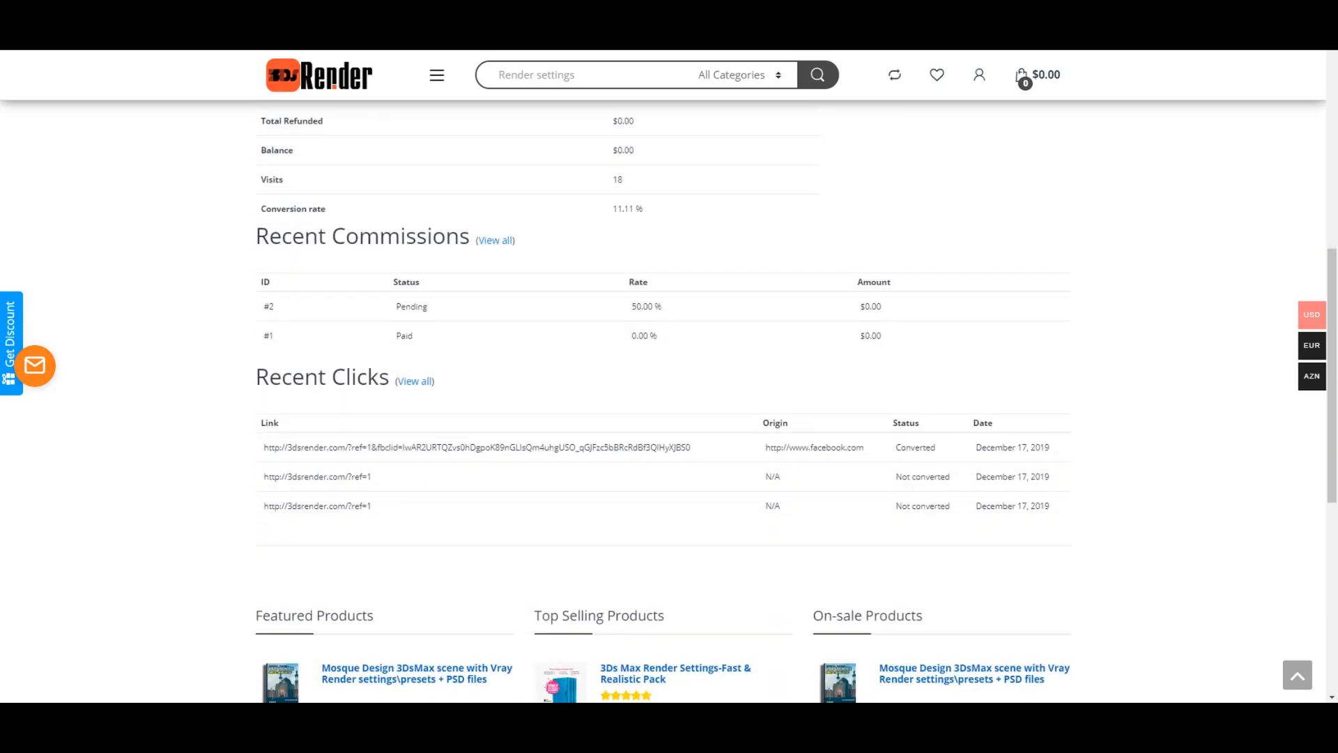